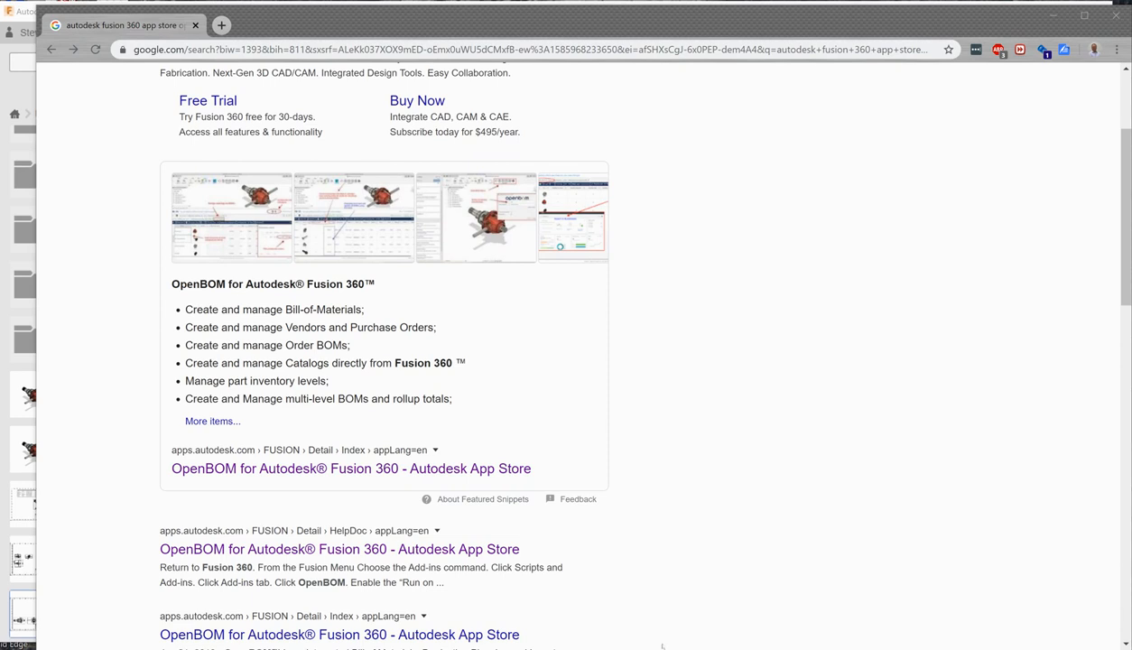
Open the 'OpenBOM for Autodesk Fusion 360 - Autodesk App Store' search result
scroll("up", 3)
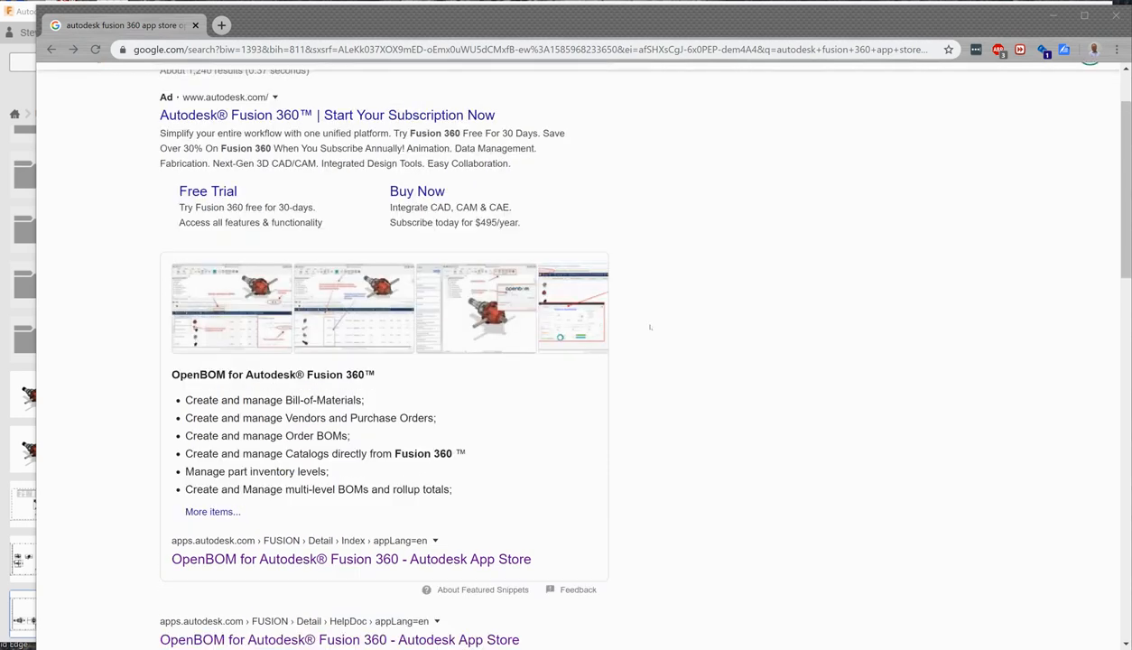
mouse_move(417, 191)
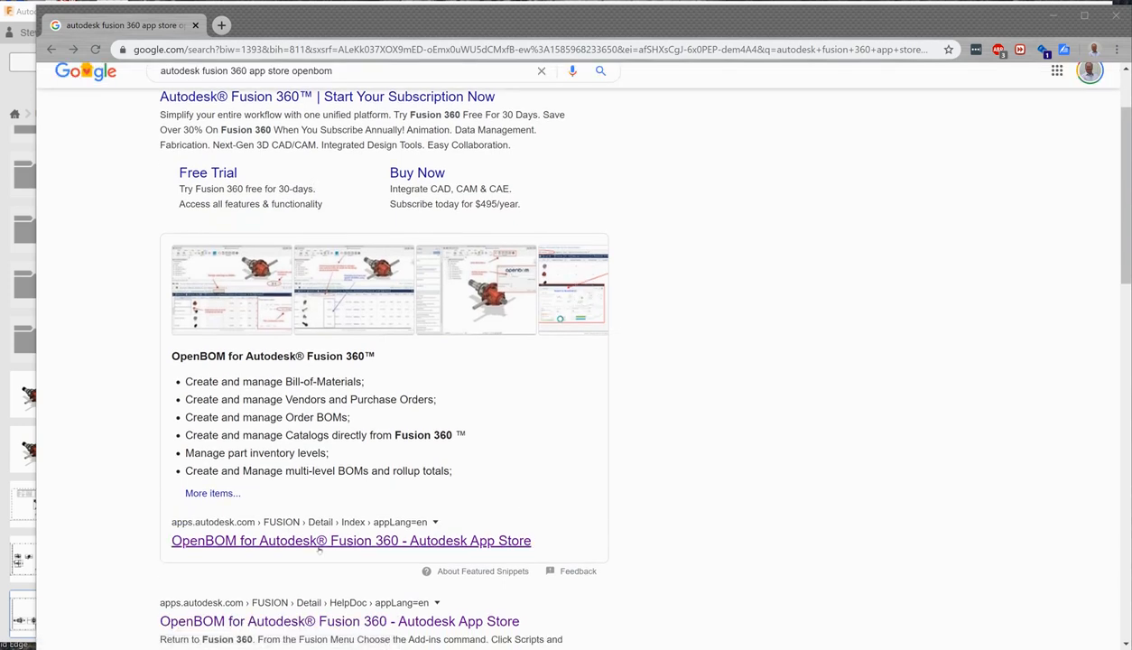
left_click(350, 540)
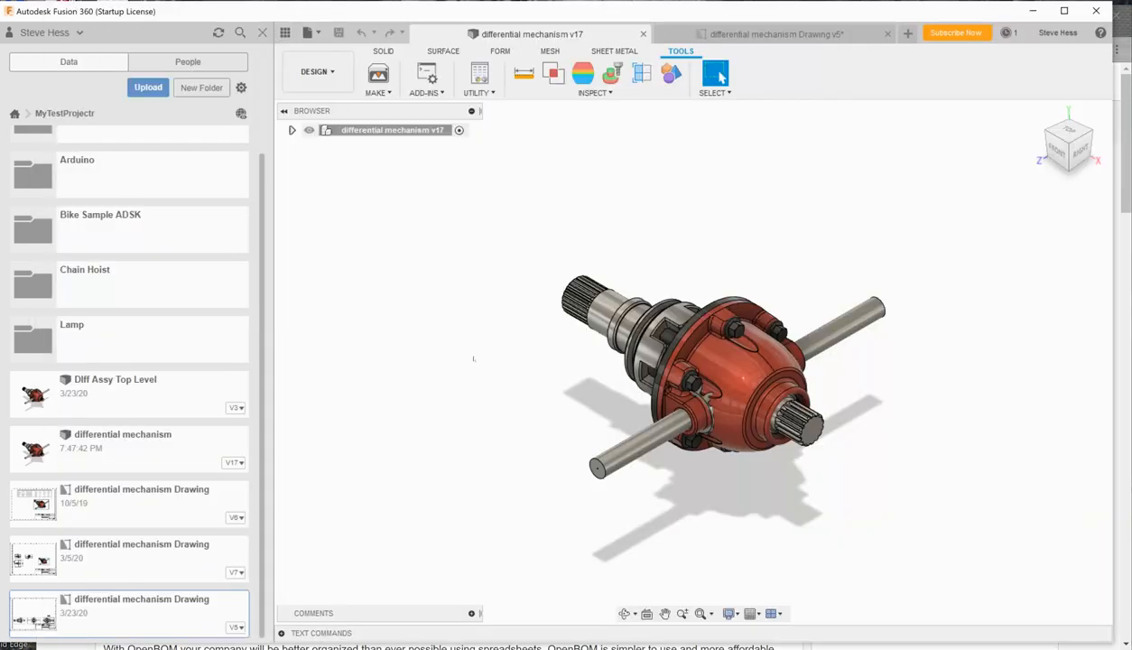
mouse_move(638, 275)
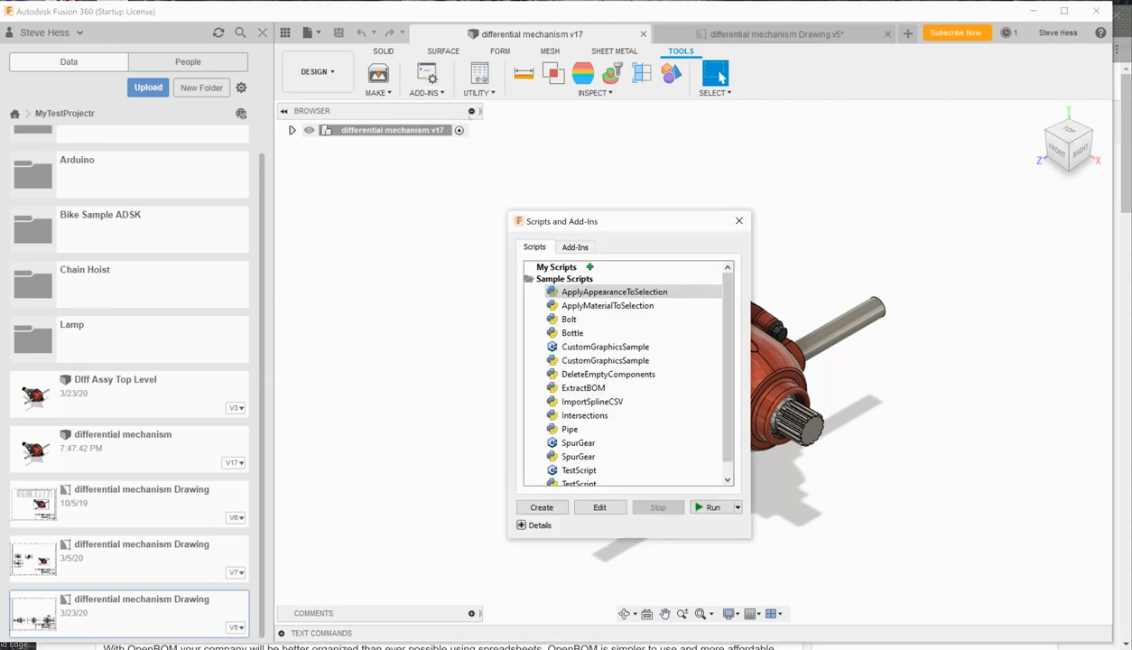
Run the OpenBOM add-in from the Add-Ins list in Scripts and Add-Ins
left_click(574, 245)
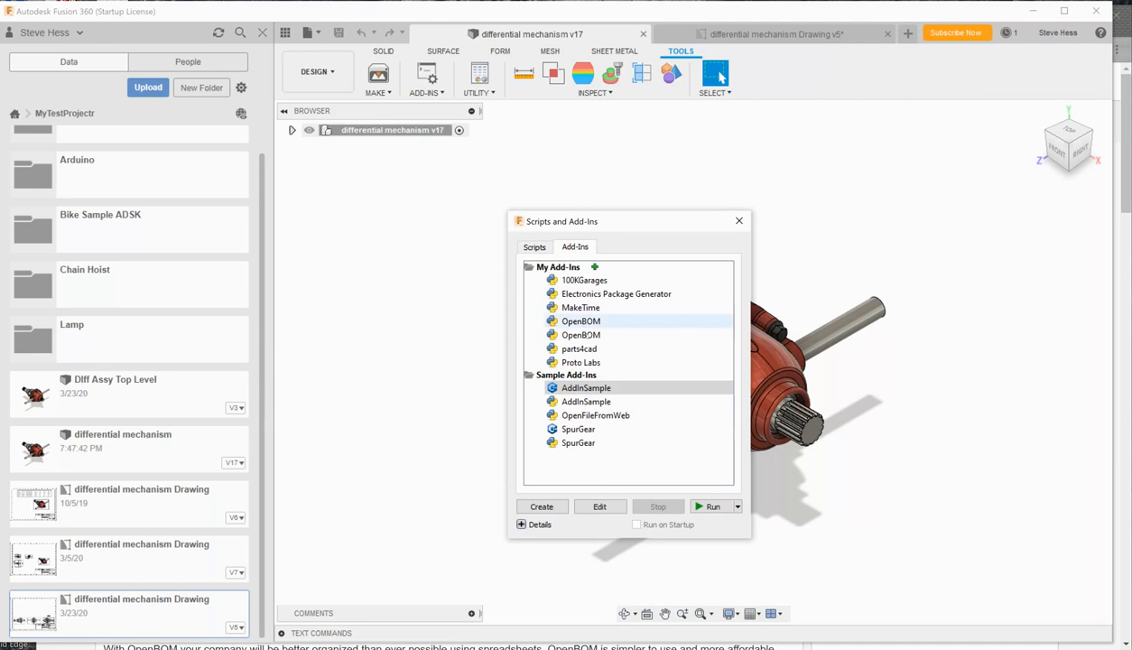
left_click(582, 335)
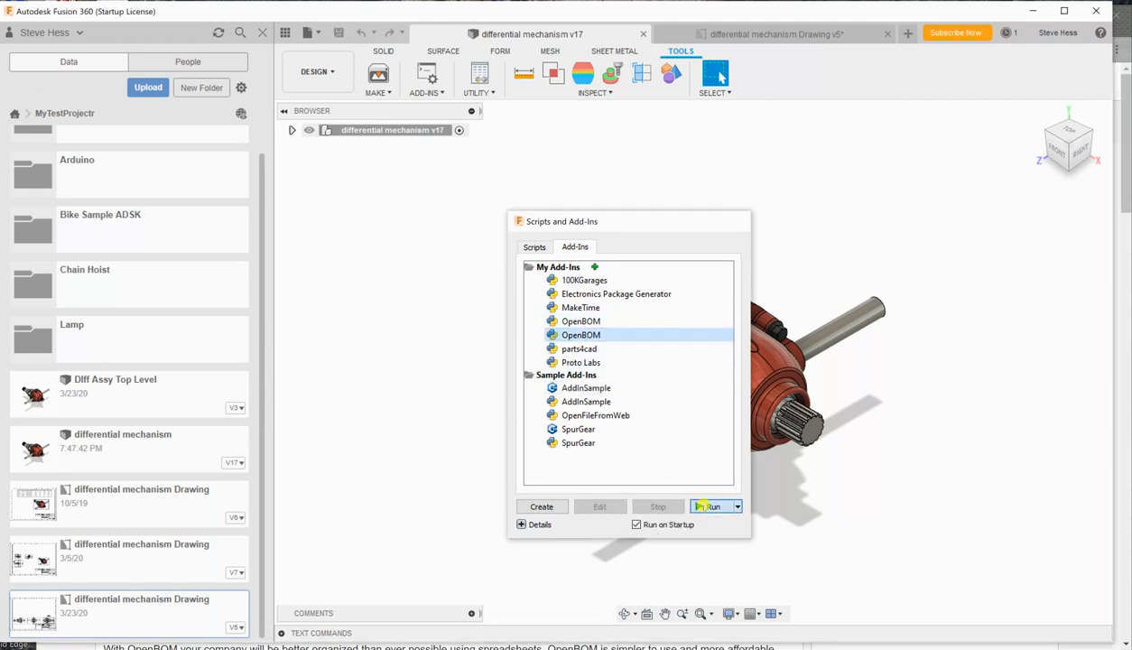
left_click(711, 506)
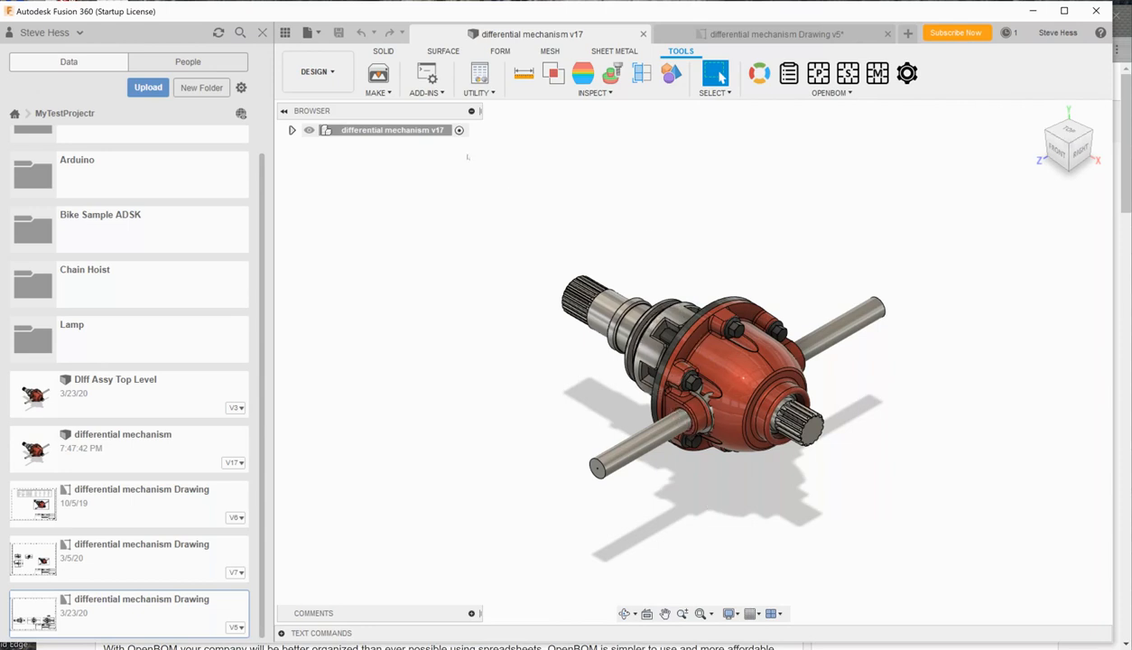
mouse_move(498, 408)
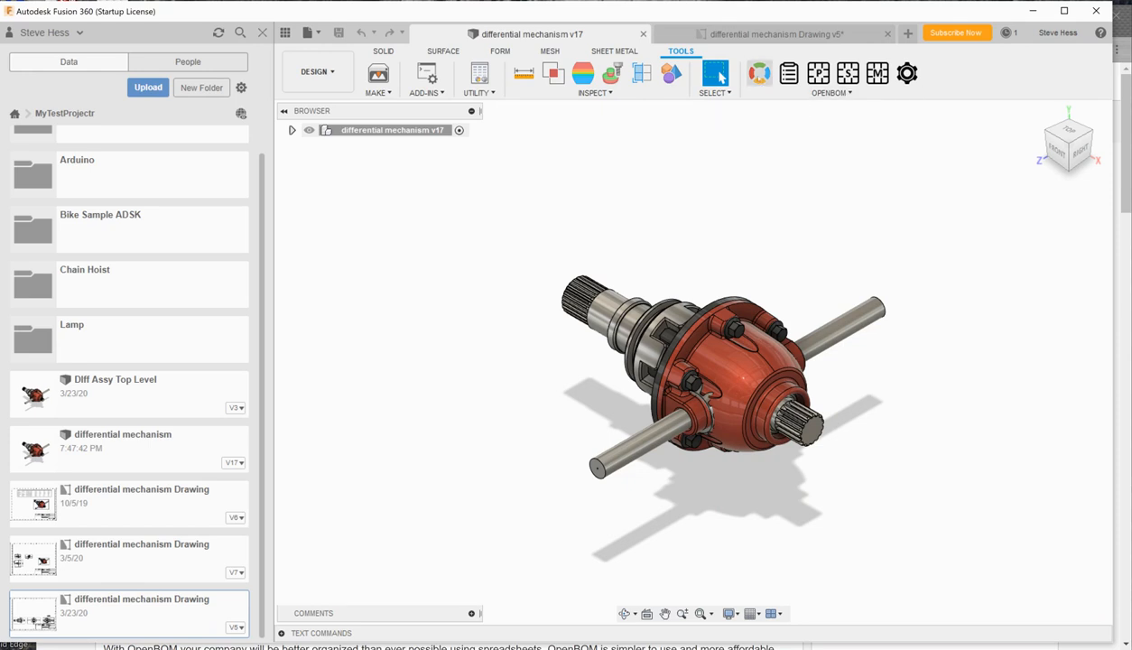
Bring up the OpenBOM login from its toolbar command and choose Create account
left_click(715, 72)
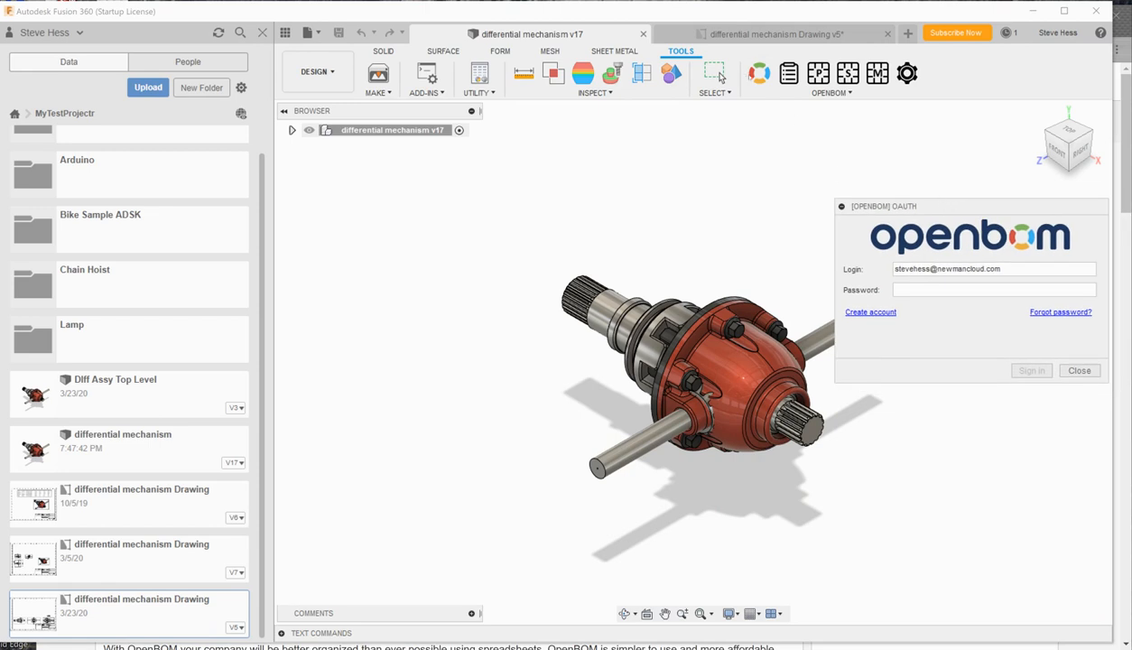
left_click(871, 310)
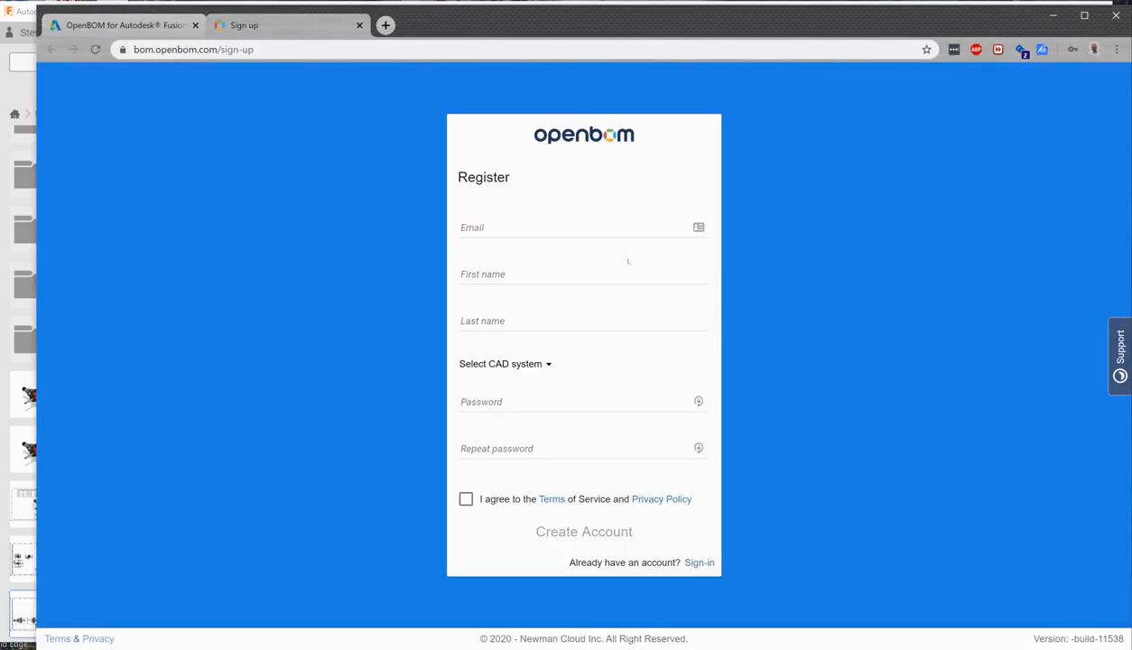
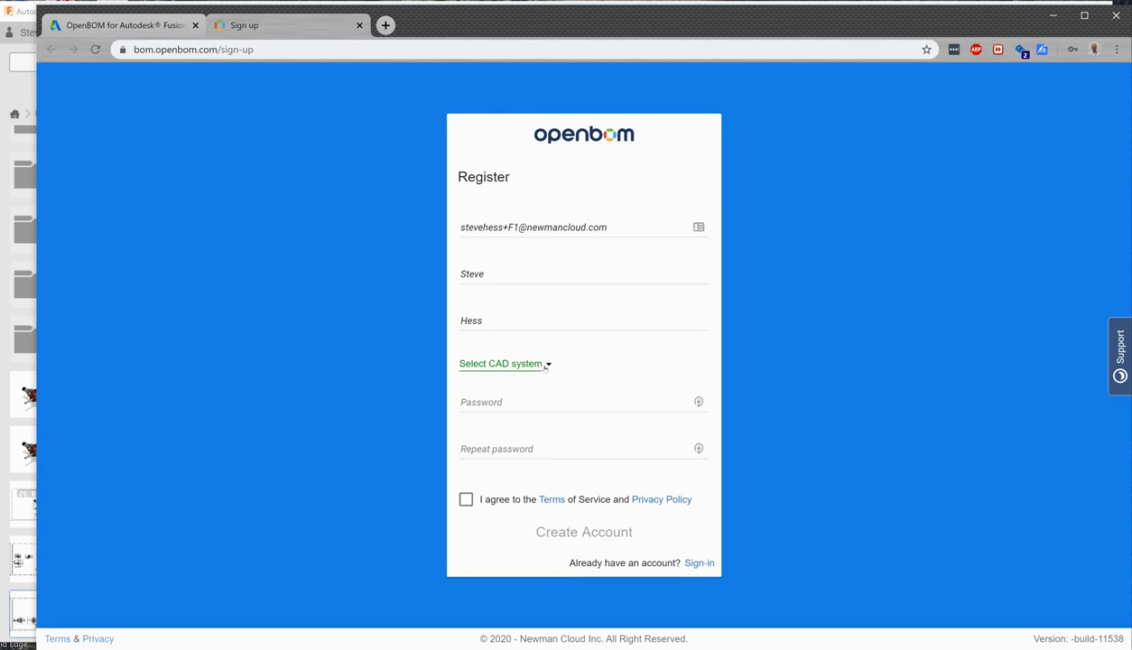
left_click(500, 363)
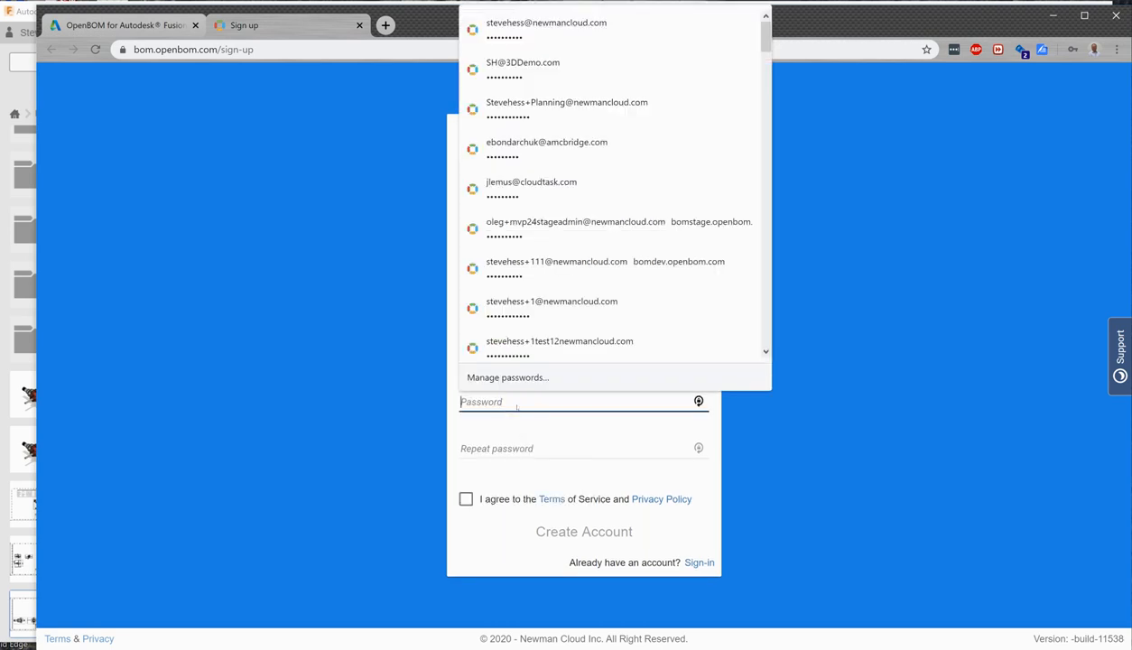
Enter and repeat the password, accept the terms of service, and create the OpenBOM account
type("••")
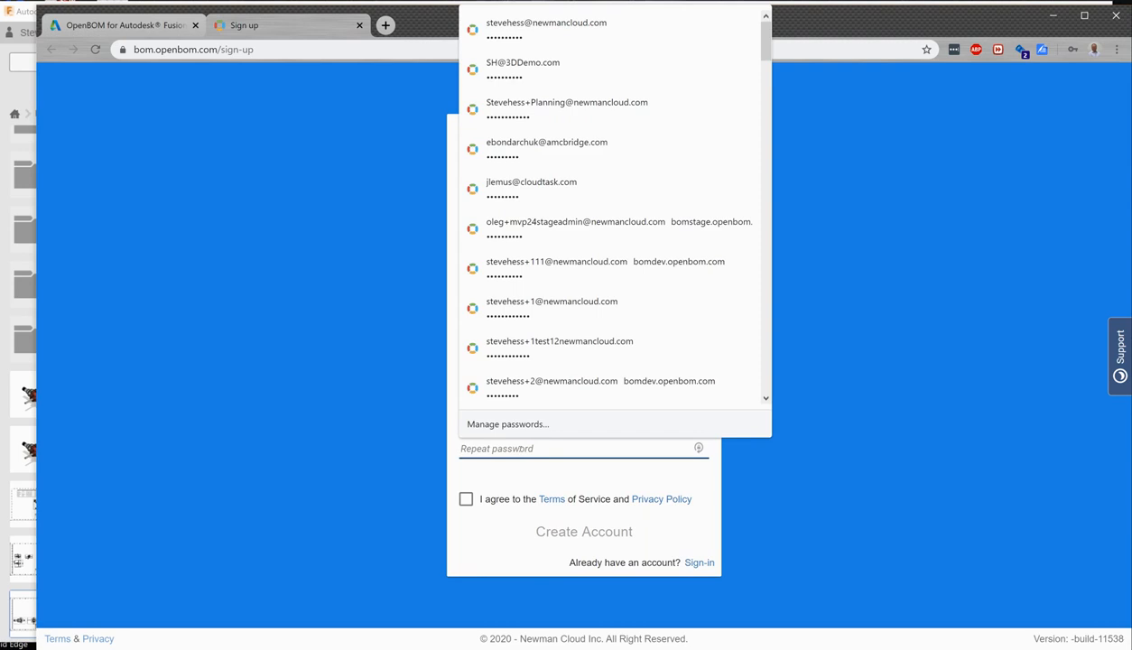
left_click(553, 307)
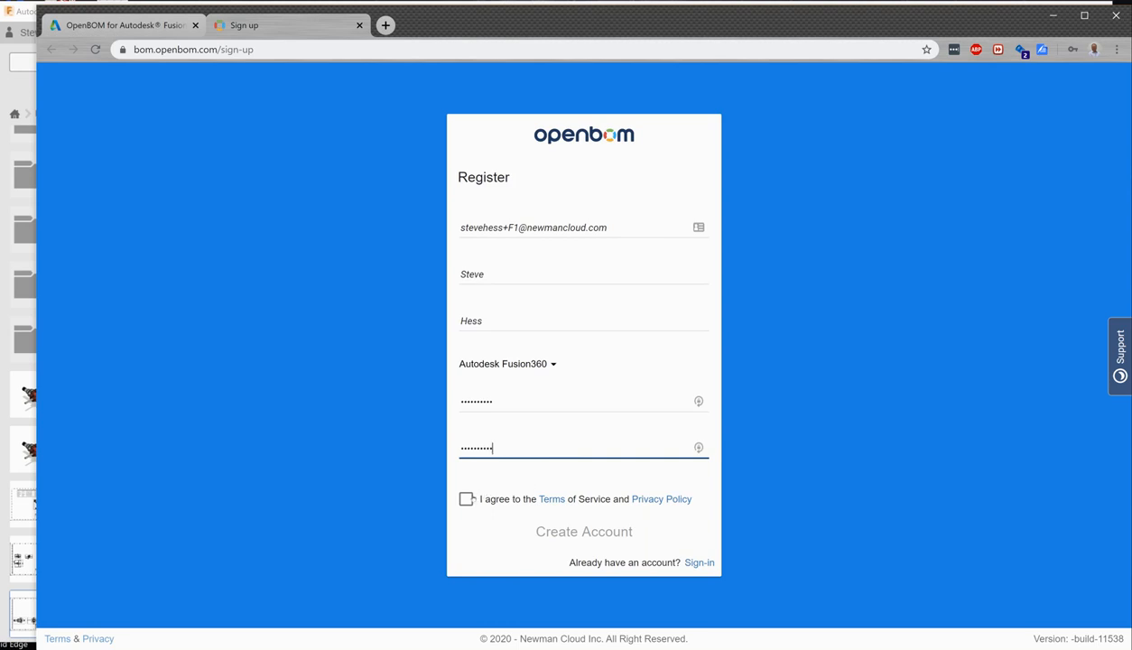
left_click(466, 499)
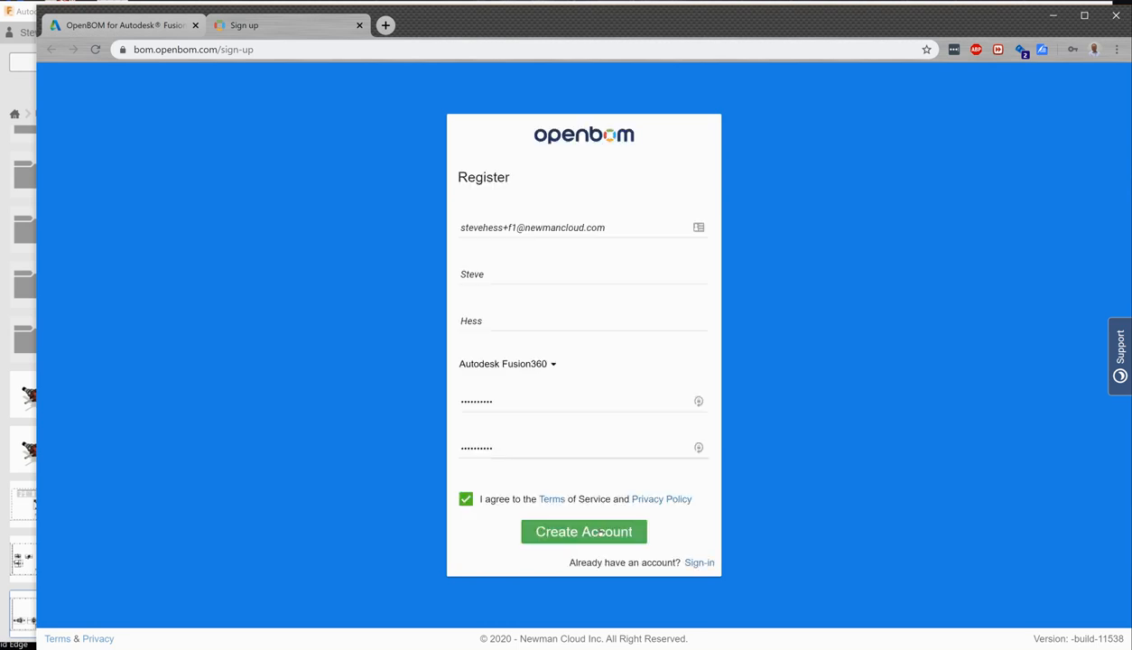
left_click(583, 531)
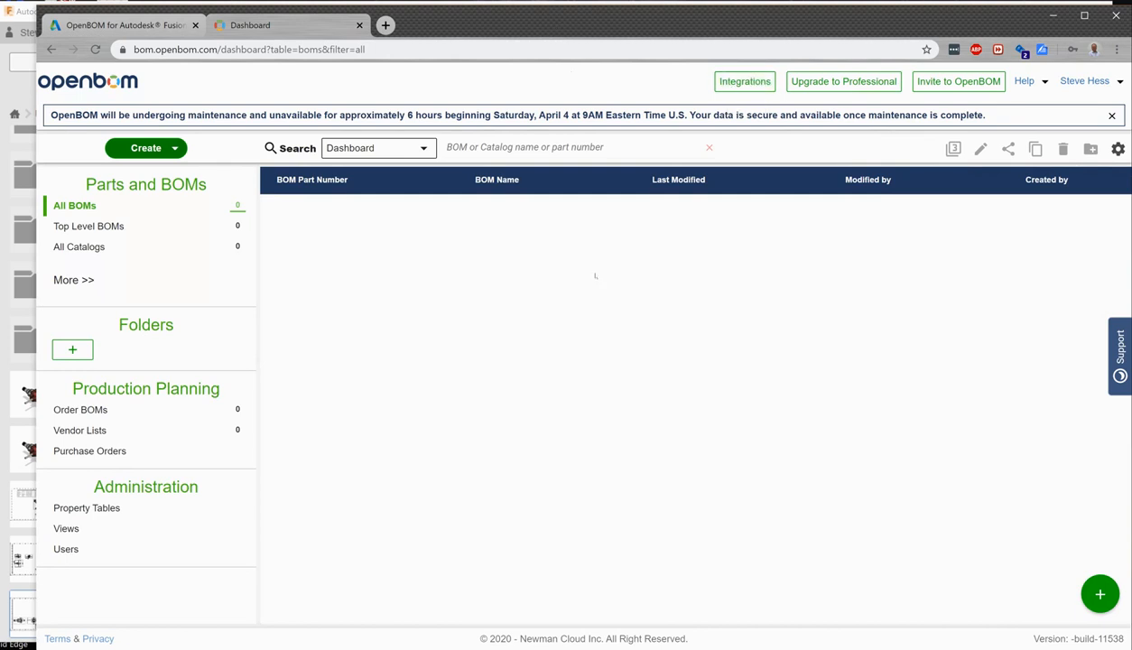
mouse_move(466, 289)
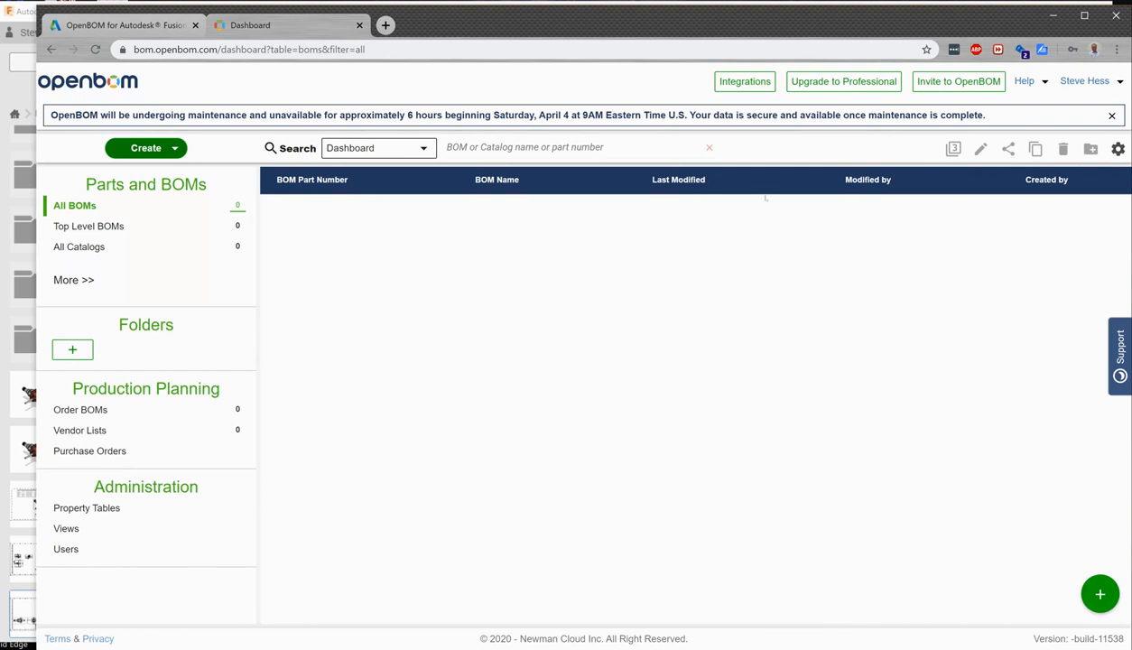
left_click(497, 180)
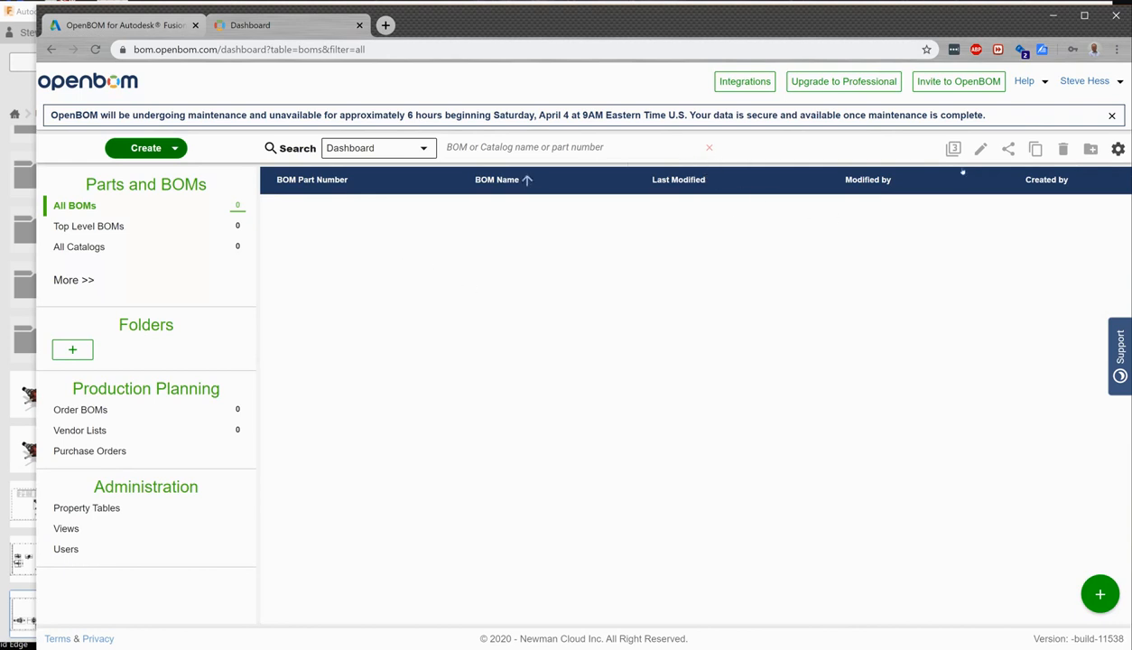
left_click(1113, 116)
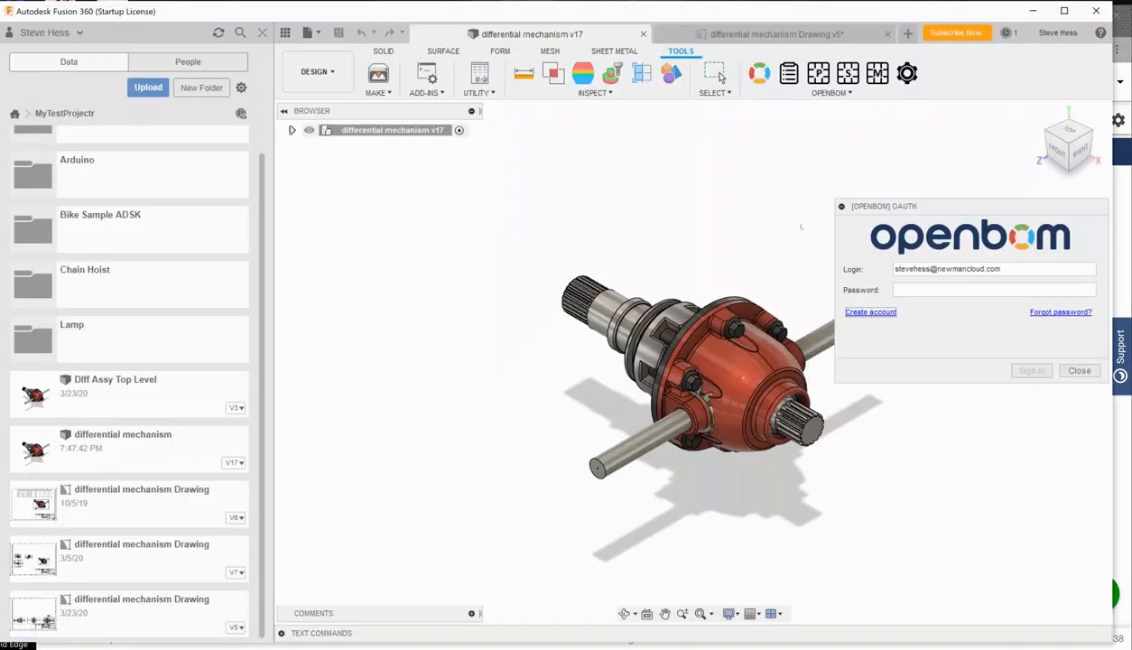
Sign in to OpenBOM from Fusion 360 and dismiss the Professional-subscription license error
left_click(993, 267)
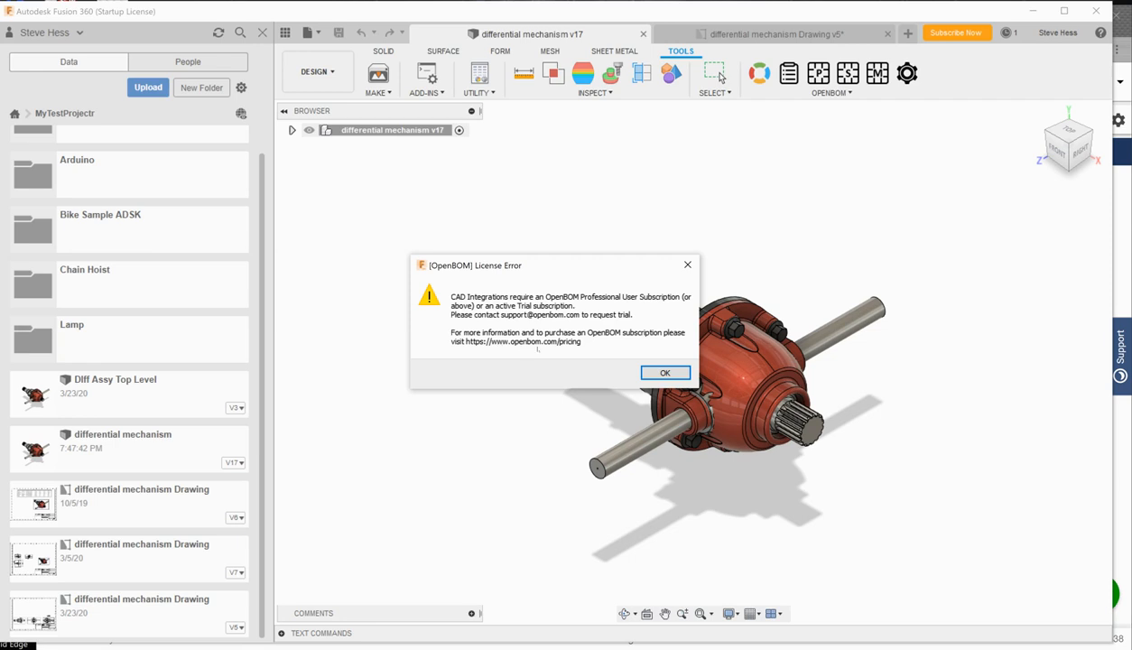
left_click(664, 372)
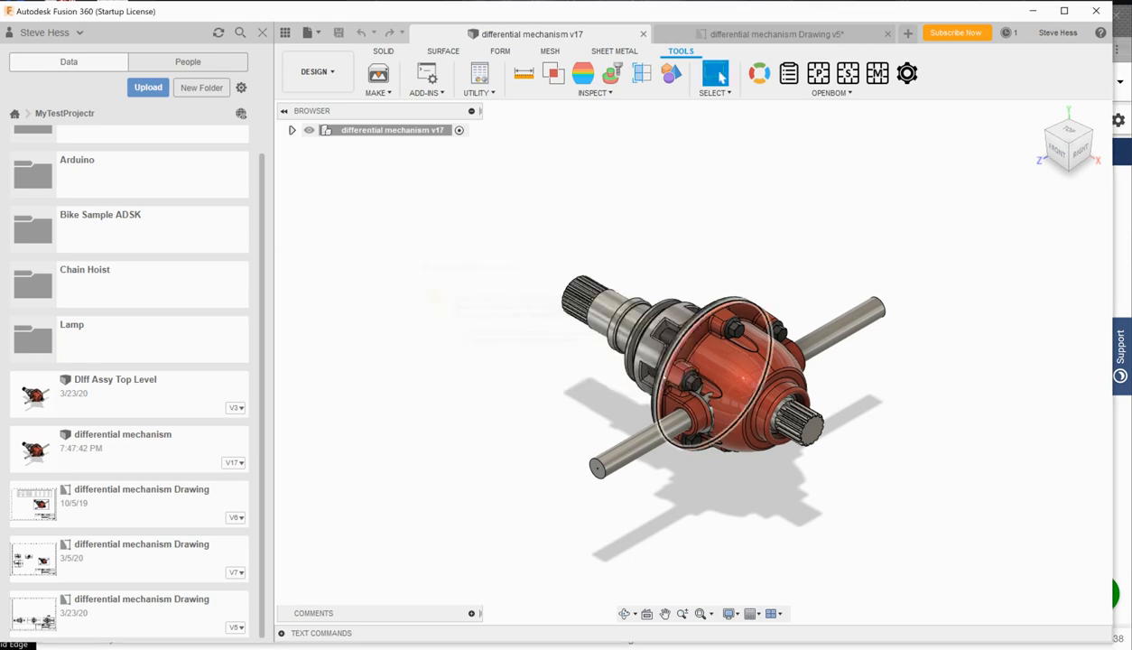
Sign in to OpenBOM again with the password and locate the differential mechanism-ML-3 BOM
left_click(715, 73)
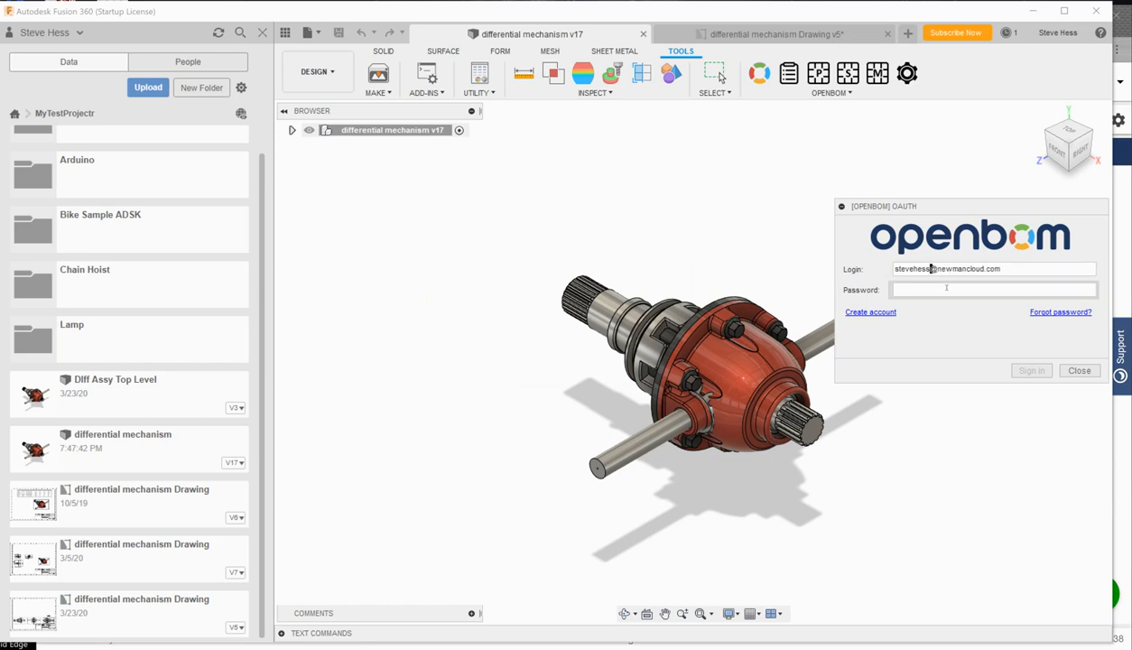
type("••")
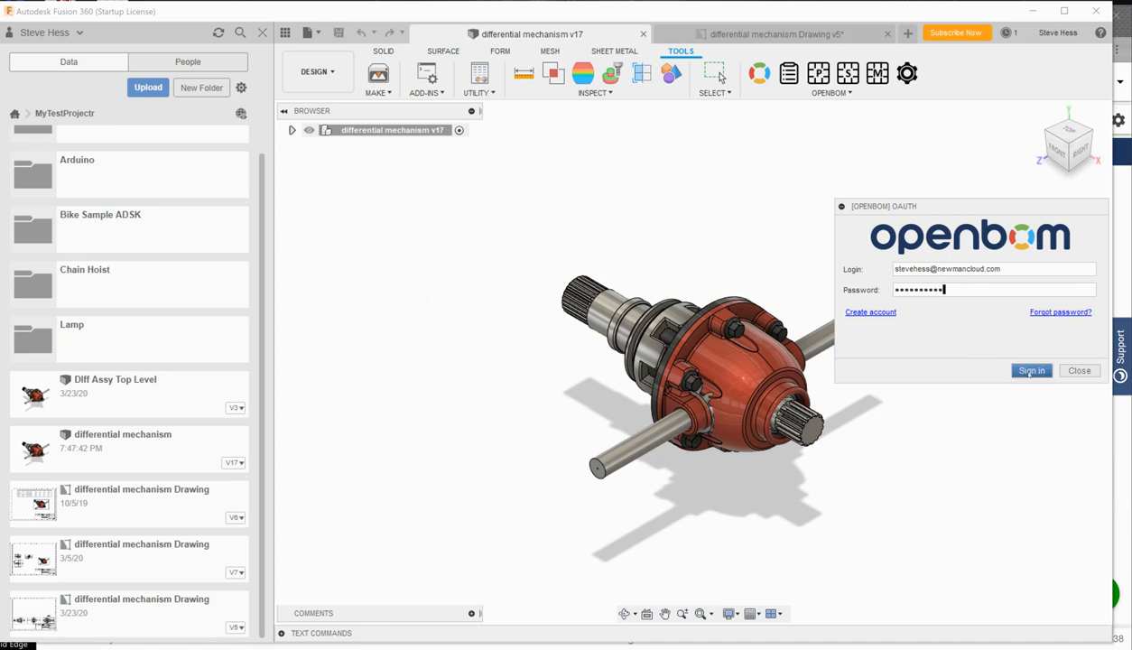
left_click(1031, 370)
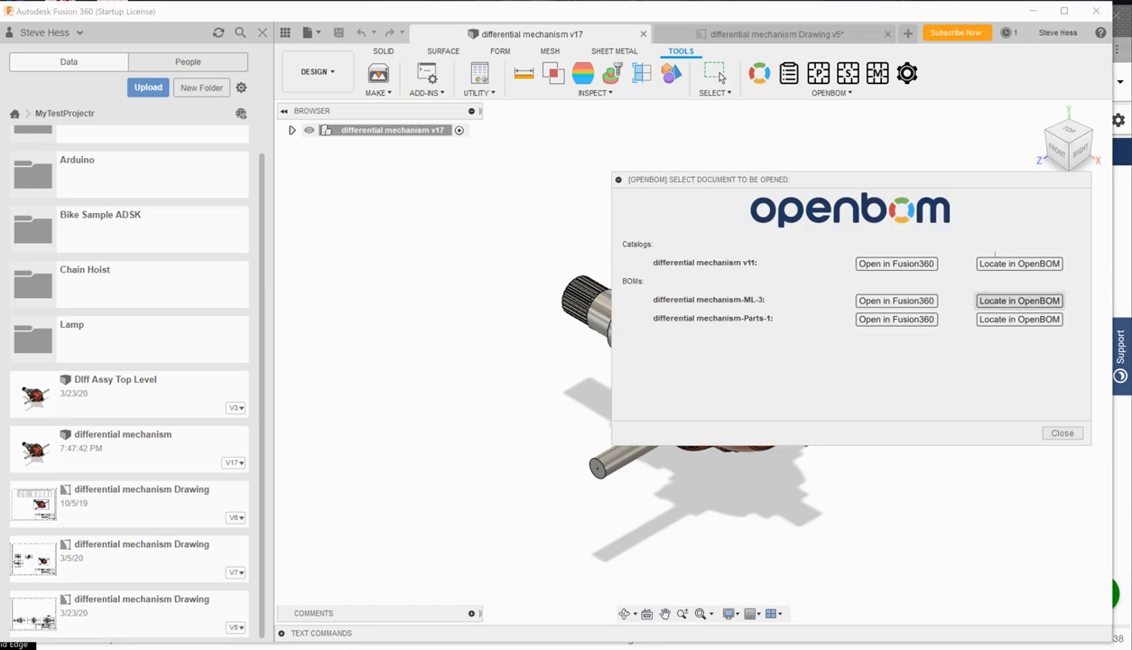
left_click(1062, 434)
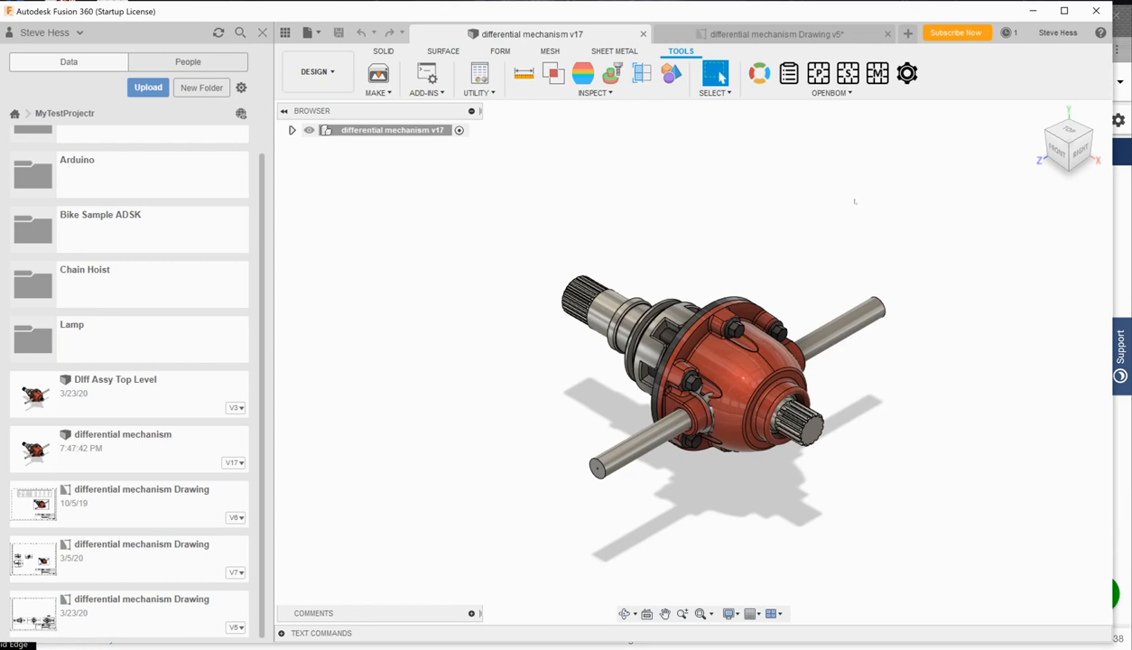
mouse_move(878, 73)
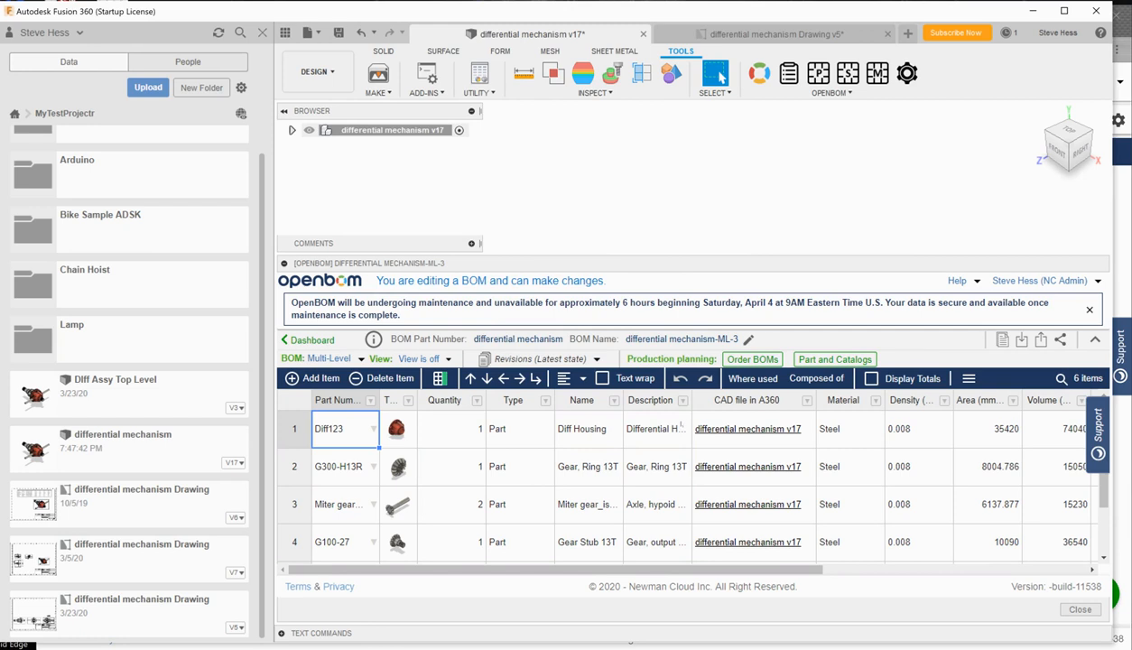
Scroll through the differential mechanism-ML-3 BOM in the OpenBOM panel
scroll("right", 3)
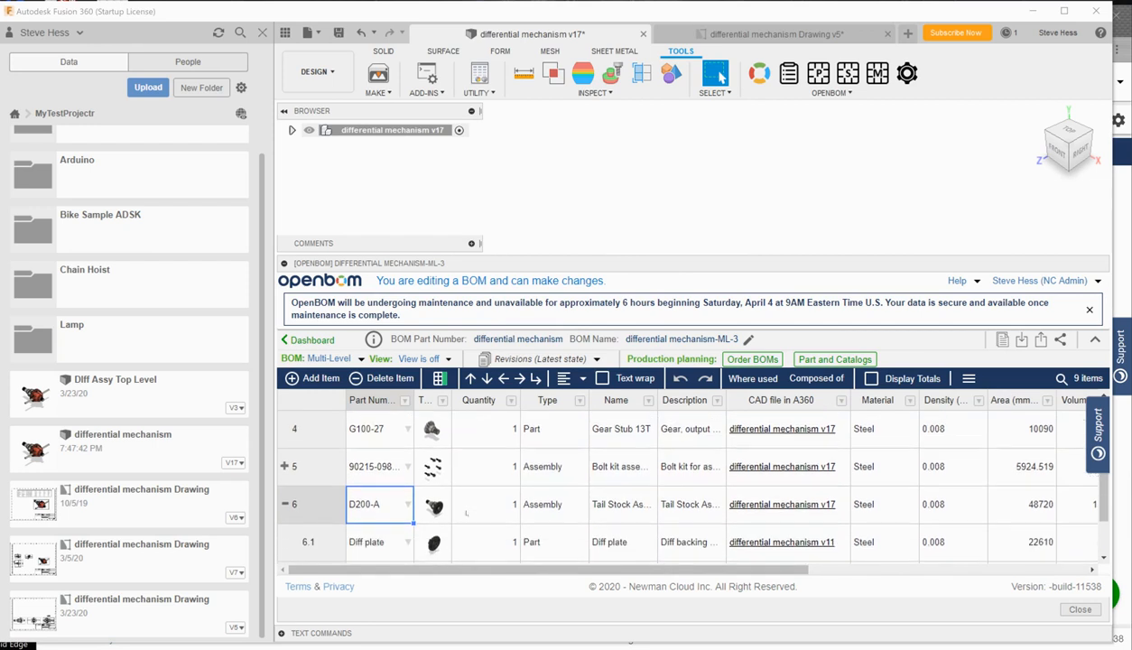
scroll("down", 3)
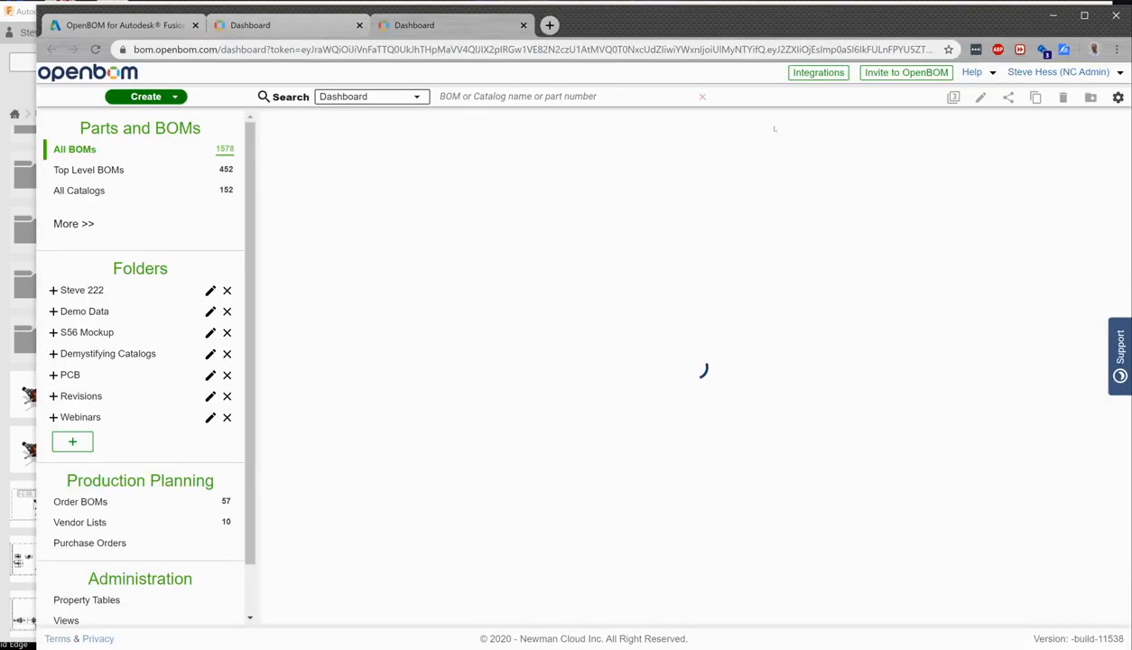
Open the differential mechanism BOM online, switching accounts and signing in to view its six items
left_click(74, 149)
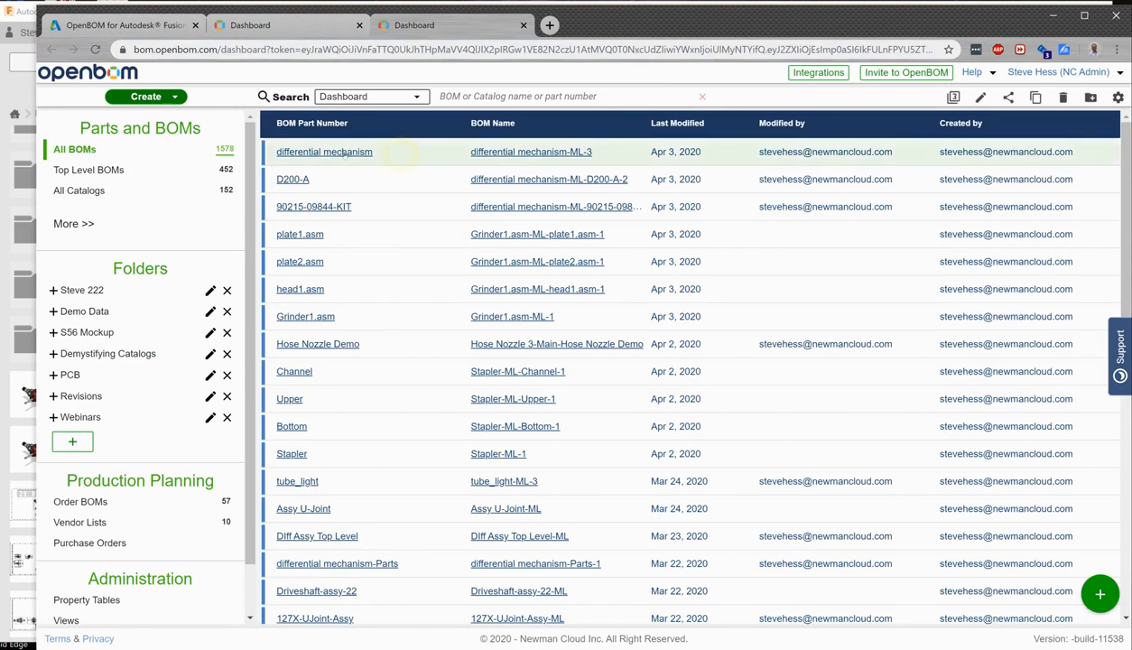
left_click(323, 152)
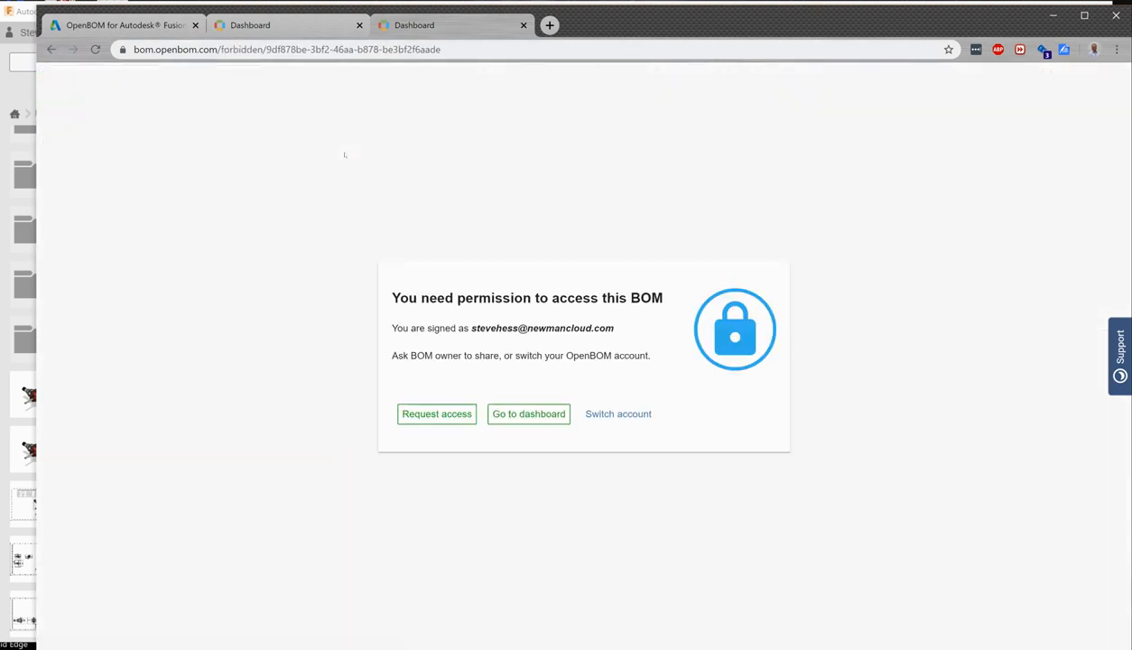
left_click(618, 414)
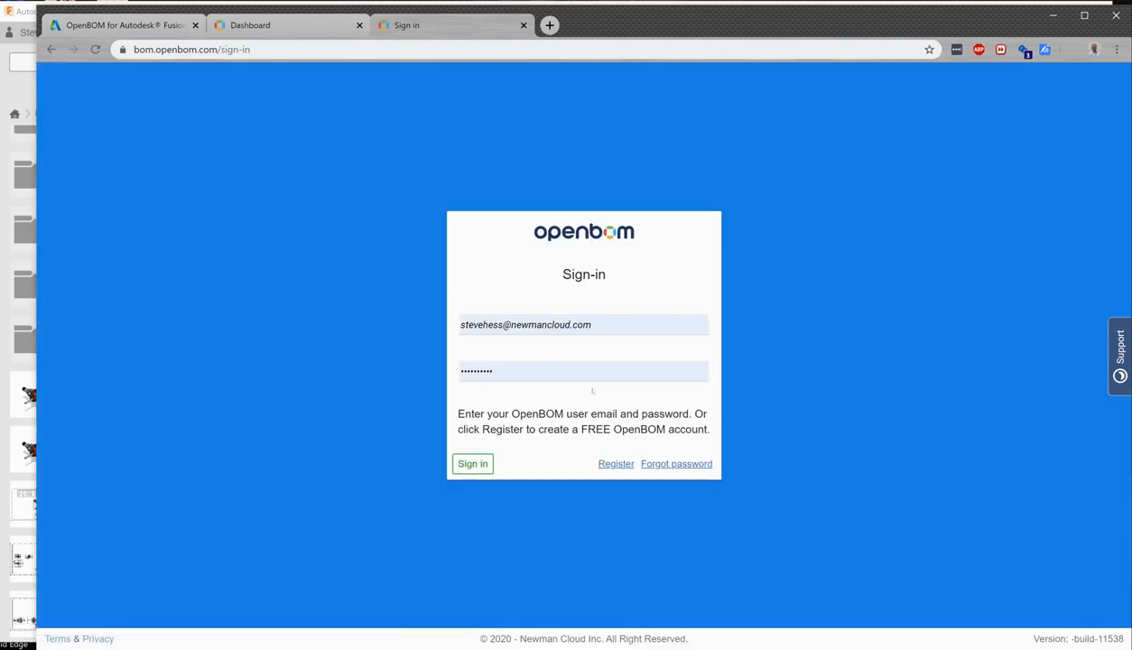
left_click(473, 463)
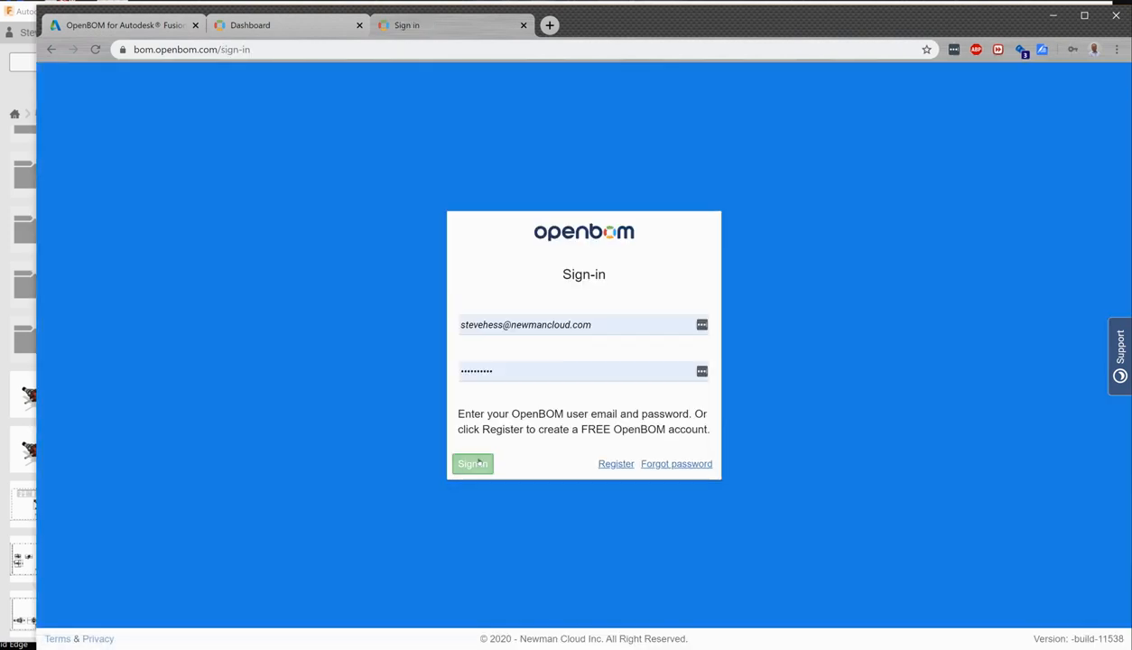
left_click(473, 462)
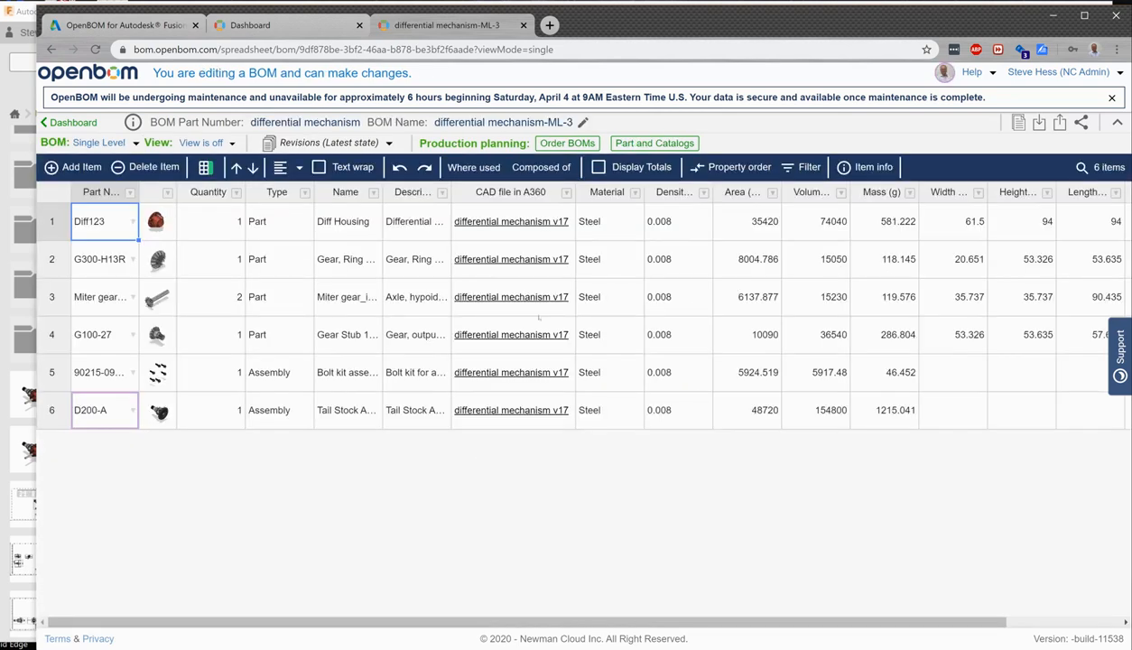
mouse_move(511, 296)
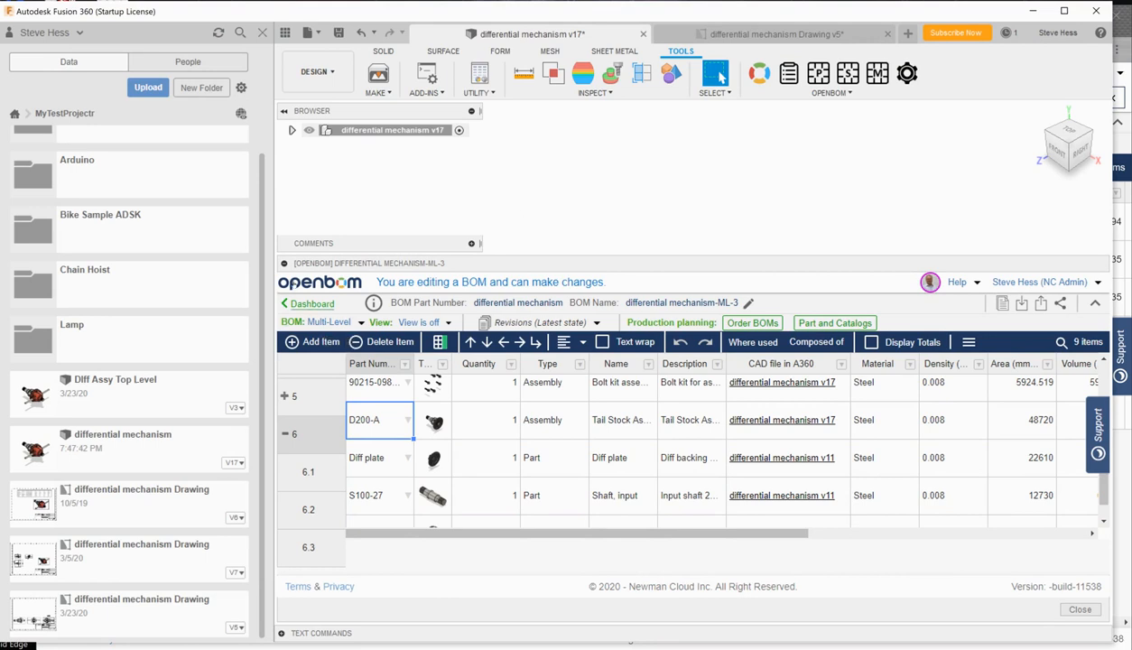
Switch to the differential mechanism Drawing tab and bring up the OpenBOM settings window
left_click(317, 72)
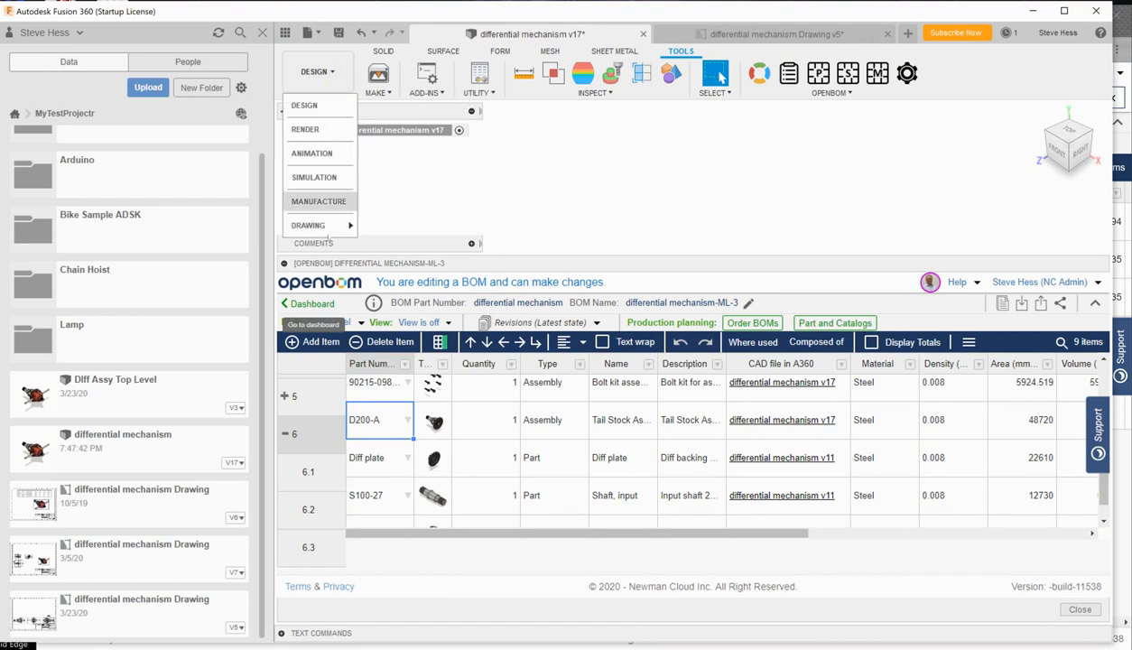
left_click(307, 224)
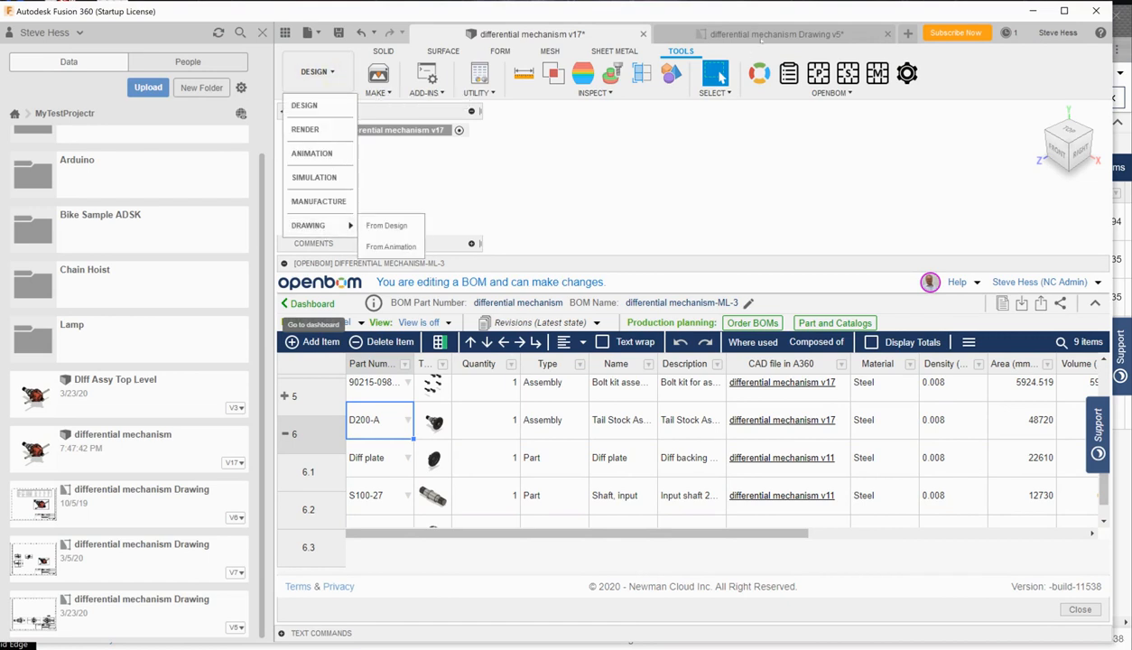
left_click(776, 33)
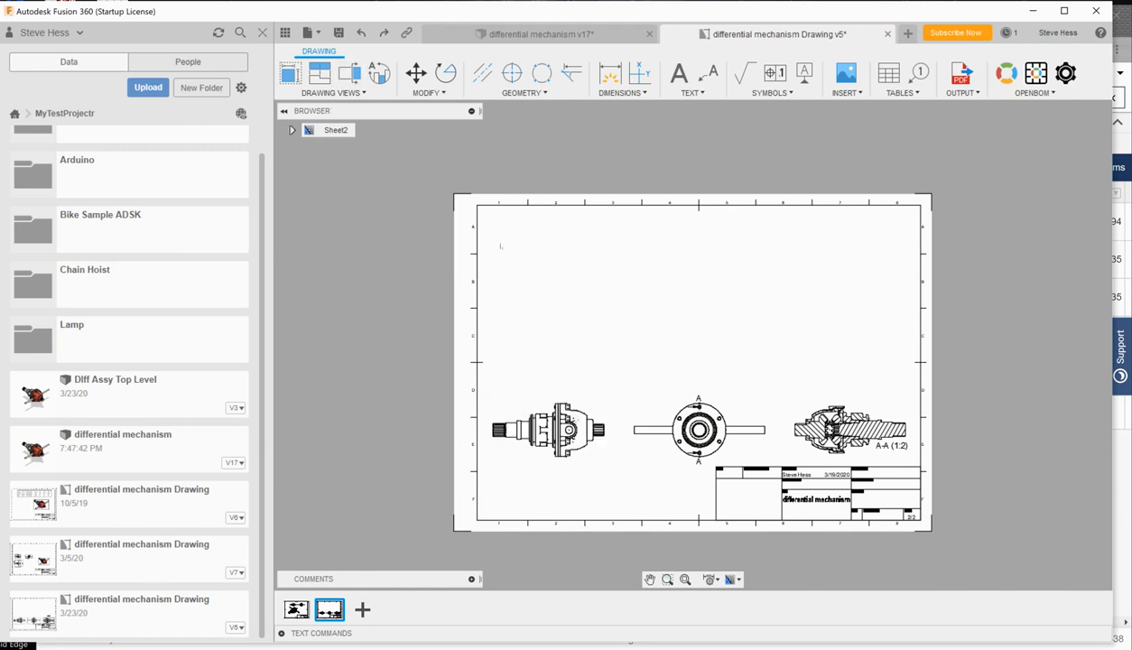
left_click(849, 428)
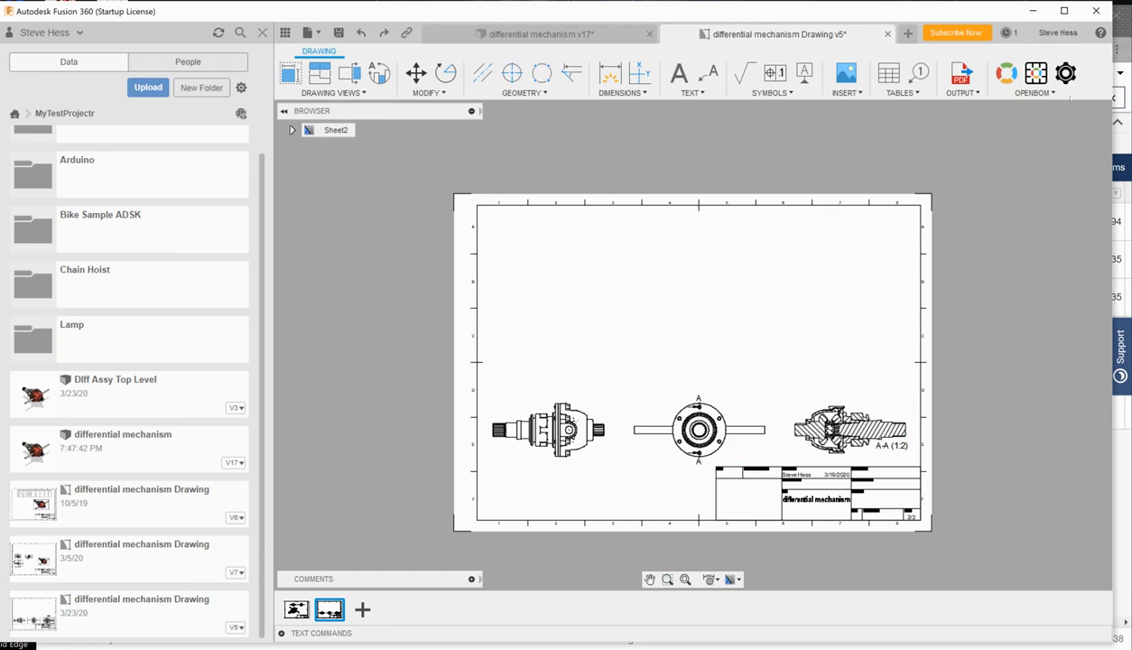
left_click(1036, 80)
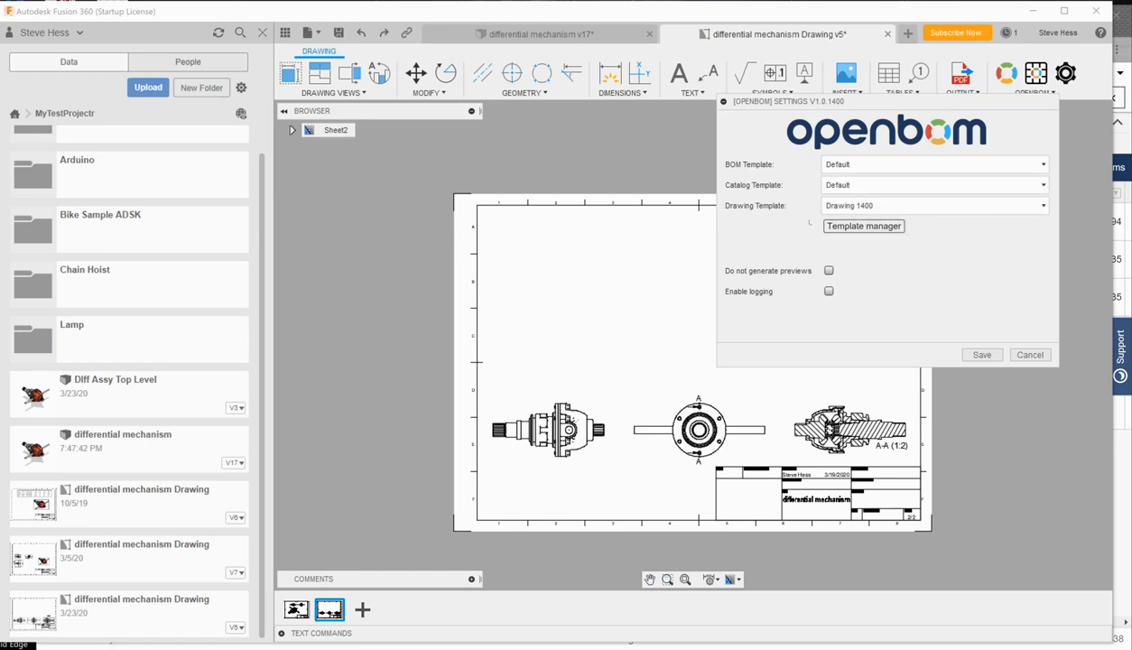
Check the Drawing 1400 template, cancel the settings, and list the BOMs linked to the drawing
left_click(863, 226)
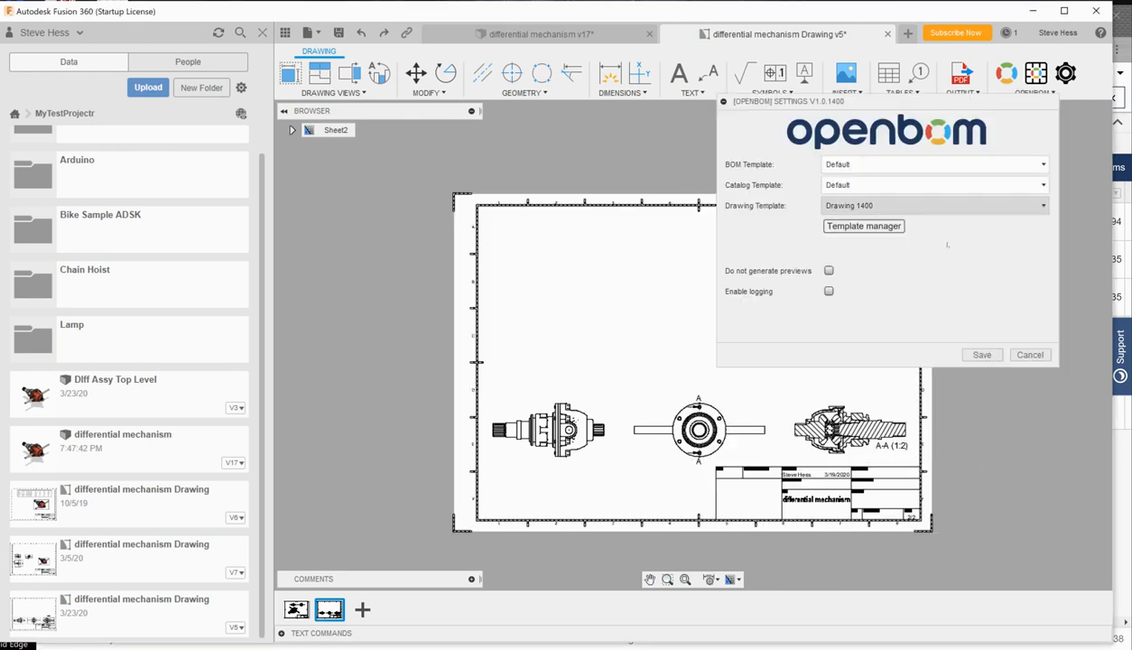
left_click(1030, 354)
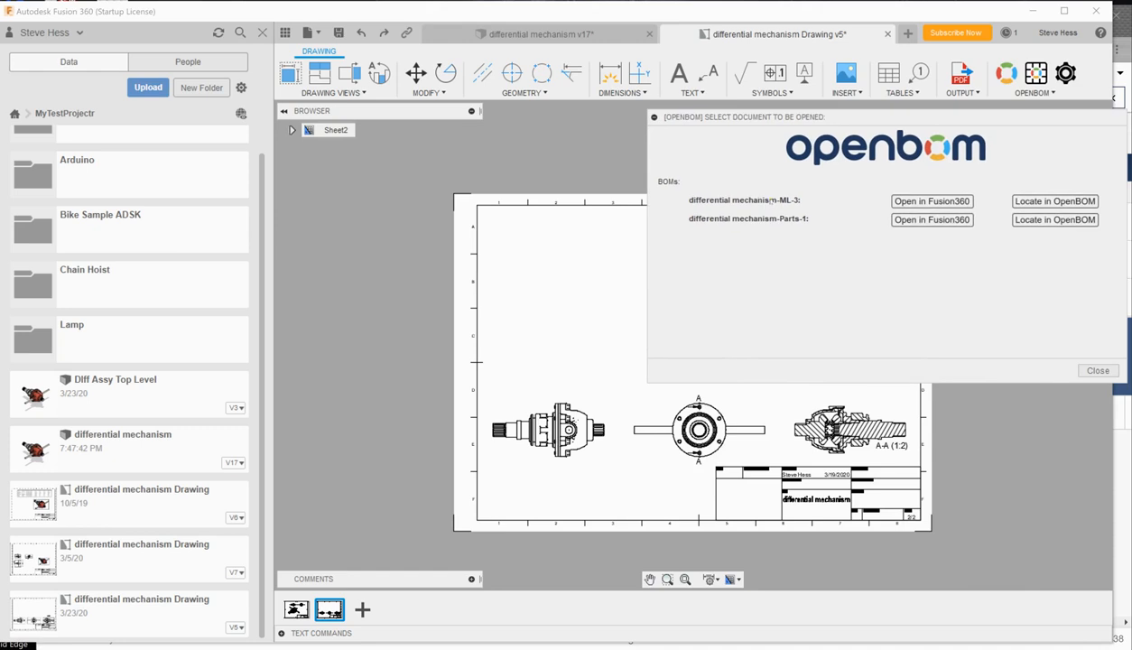
Dismiss the OpenBOM document selection window for differential mechanism-ML-3
left_click(932, 200)
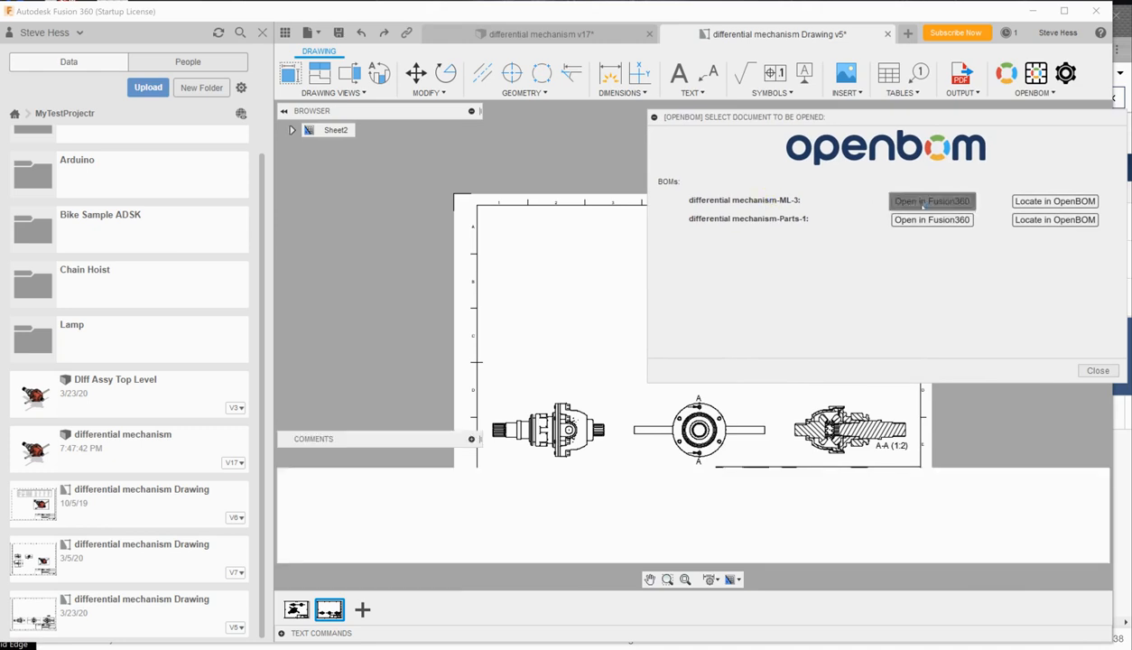
left_click(932, 201)
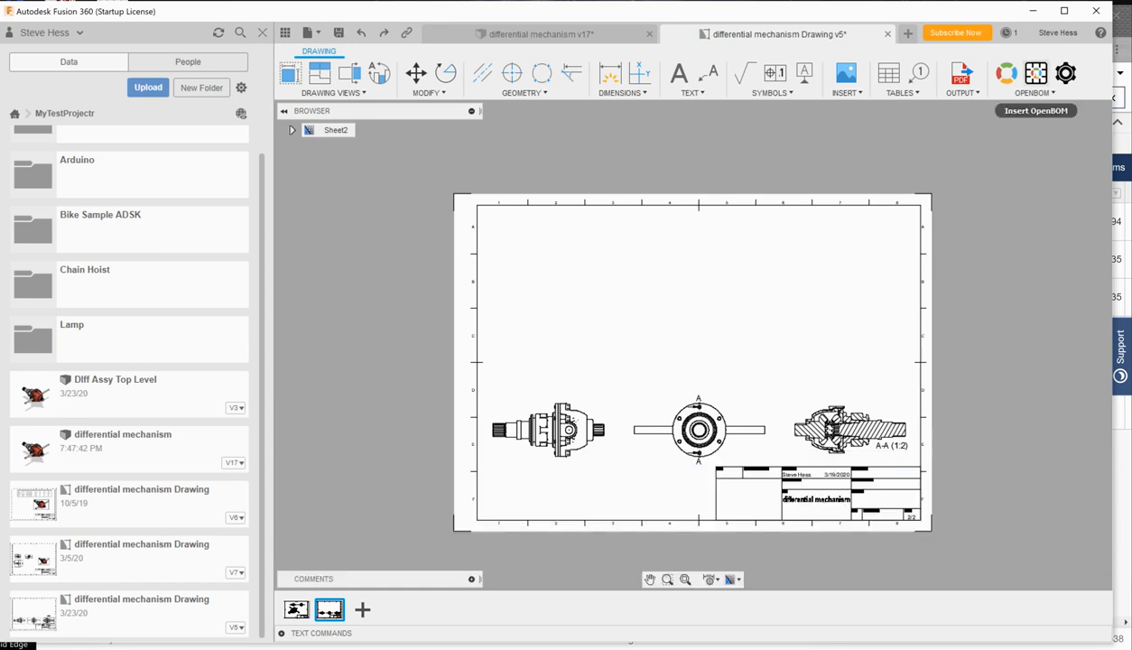
Insert the differential mechanism-ML-3 OpenBOM parts table onto the drawing sheet
left_click(1036, 110)
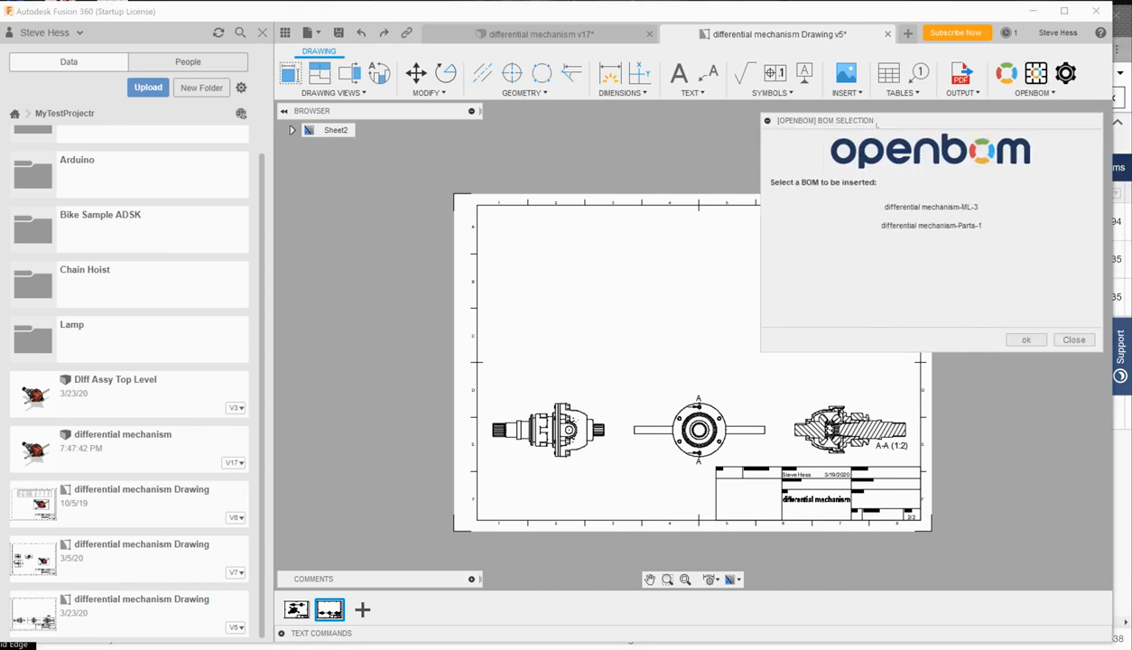
left_click(932, 206)
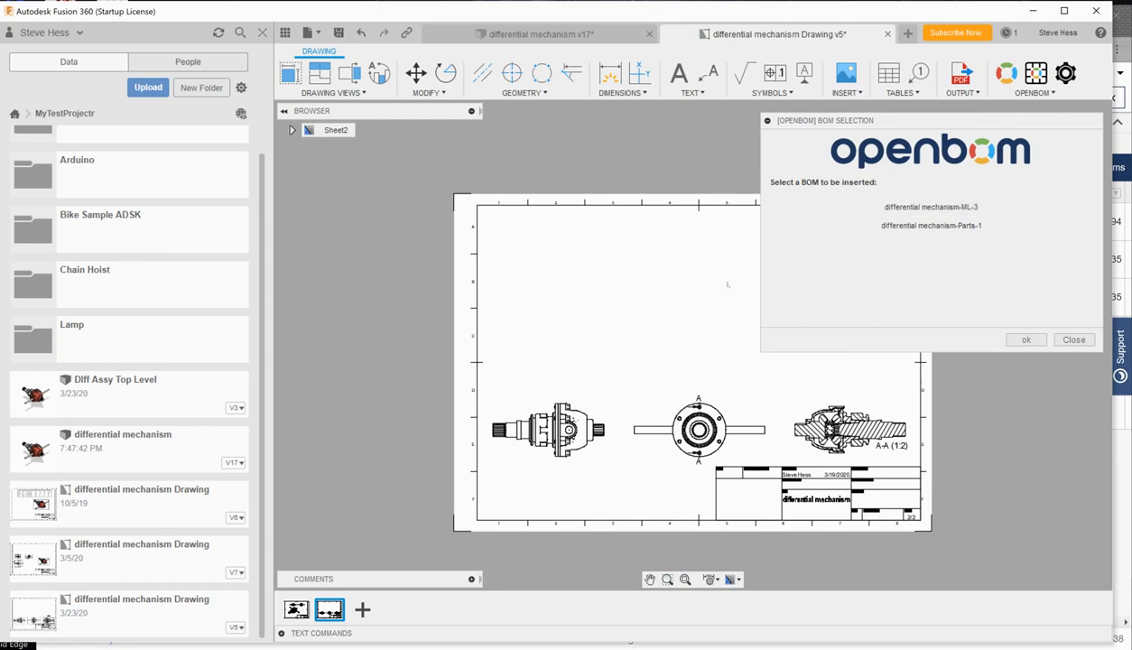
left_click(932, 206)
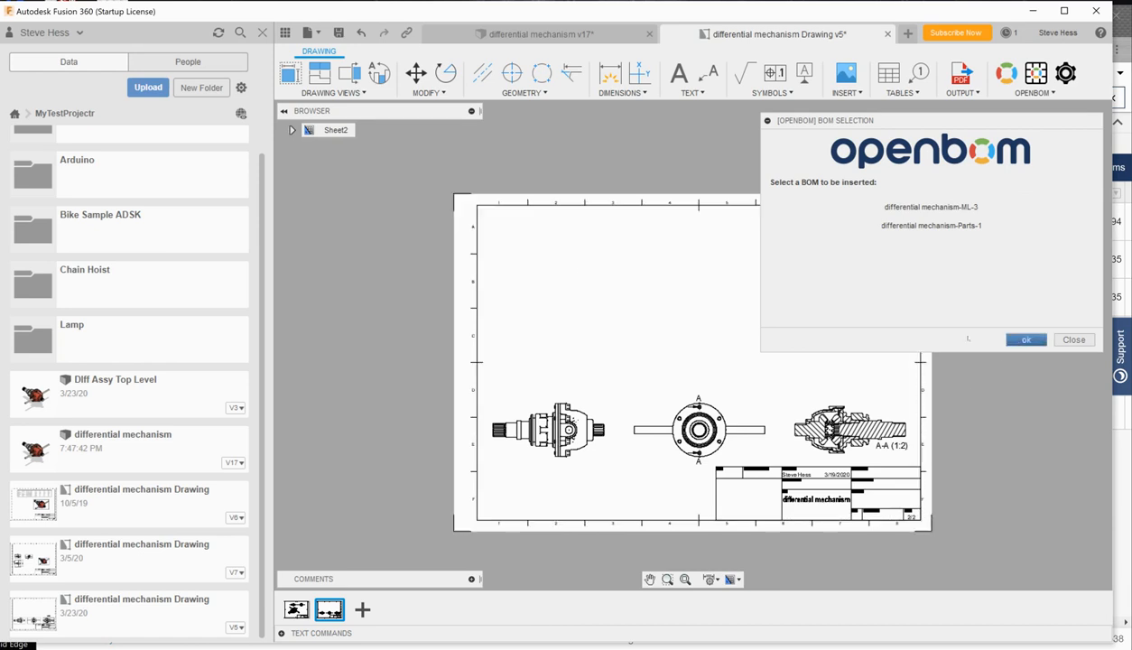
left_click(1026, 340)
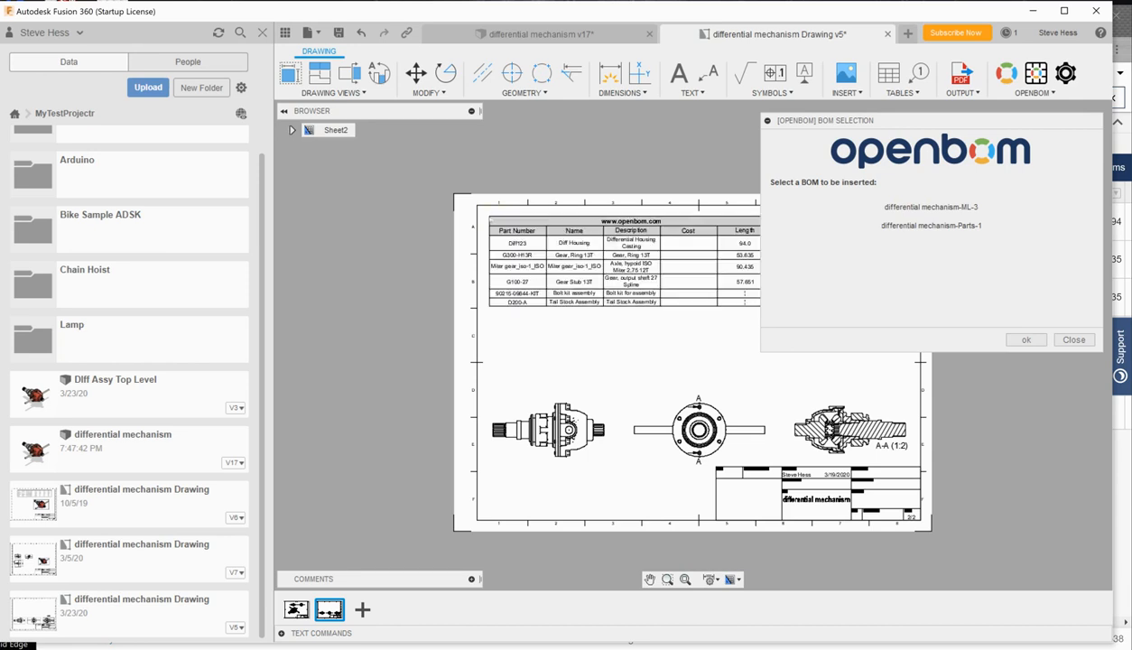
left_click(1073, 339)
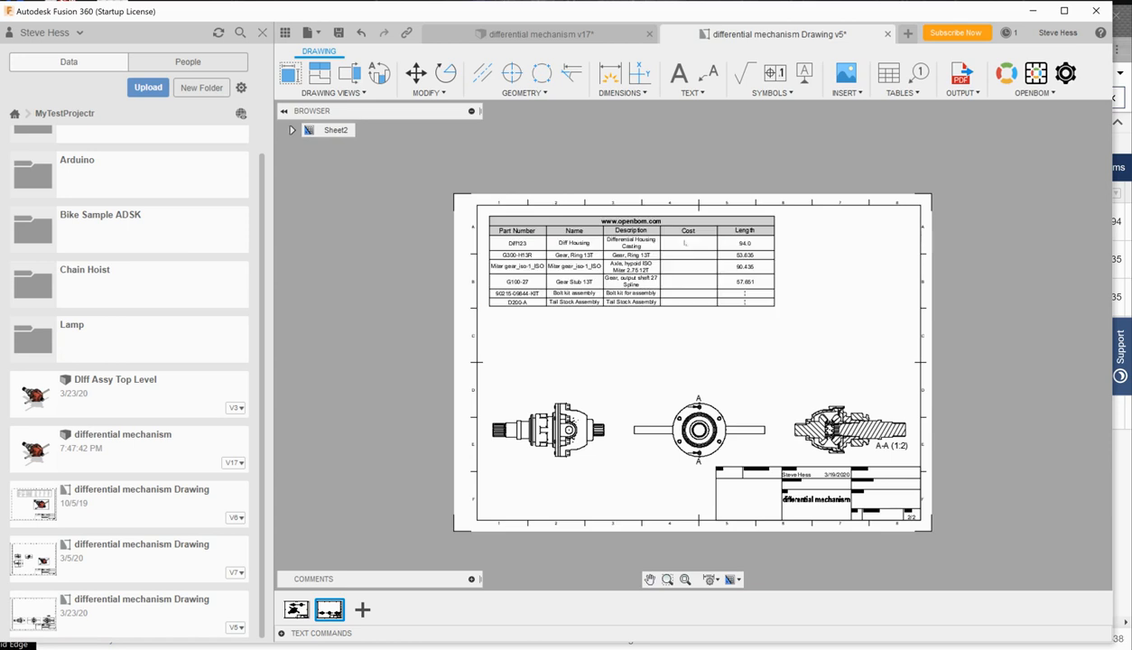
Return to the differential mechanism v17 design with the OpenBOM editor alongside
left_click(628, 256)
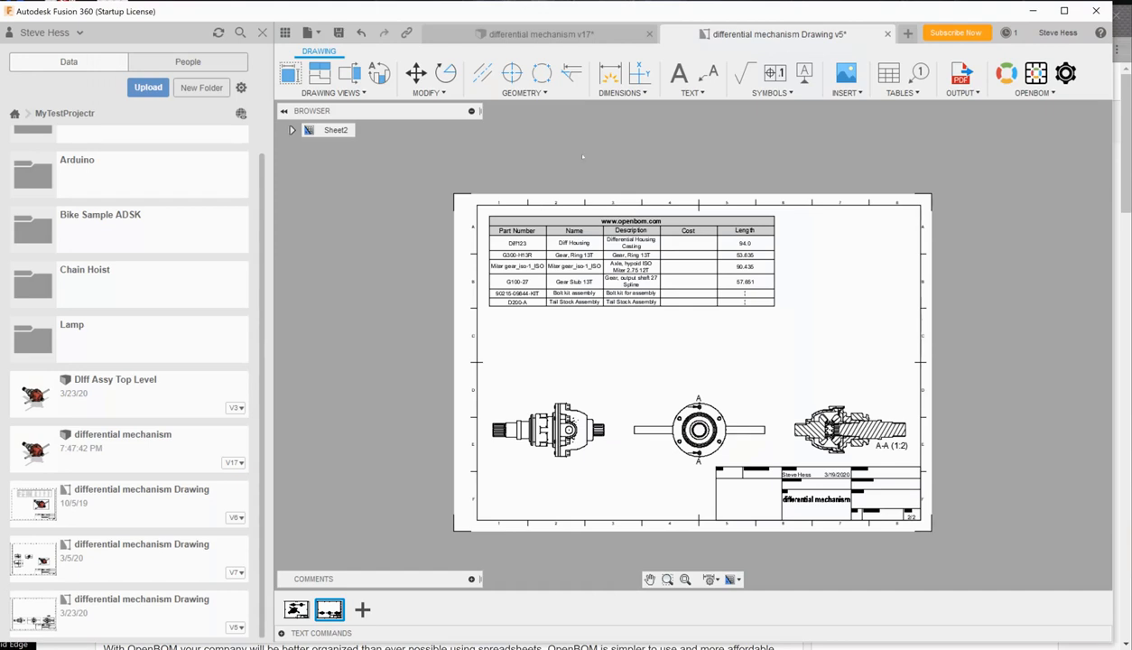
left_click(539, 32)
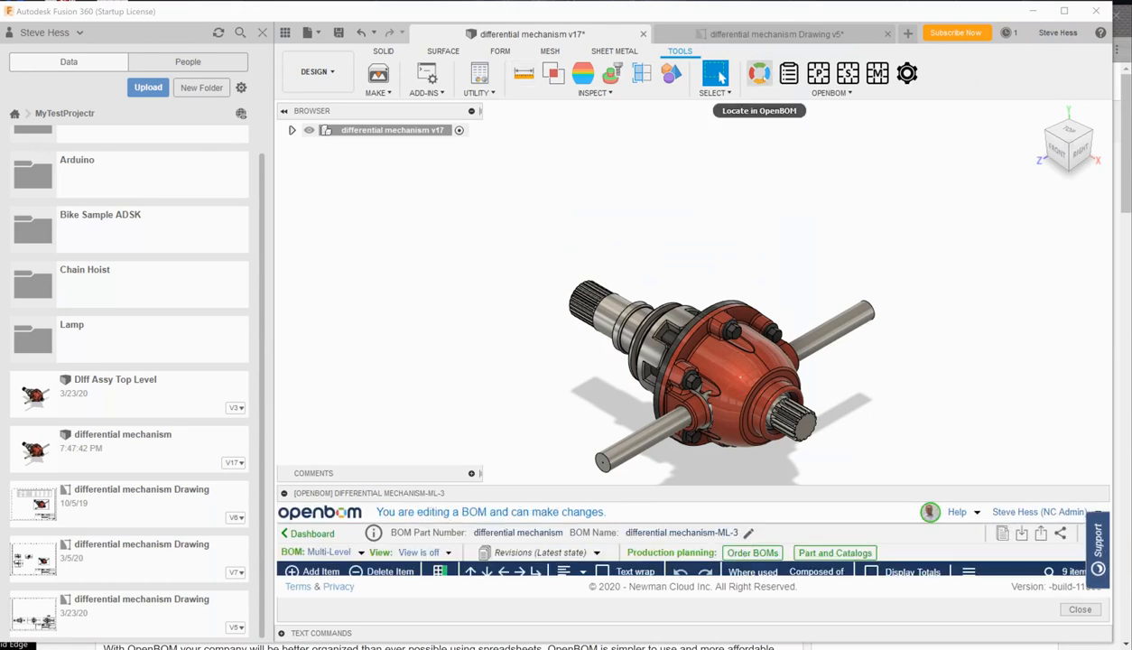
mouse_move(883, 251)
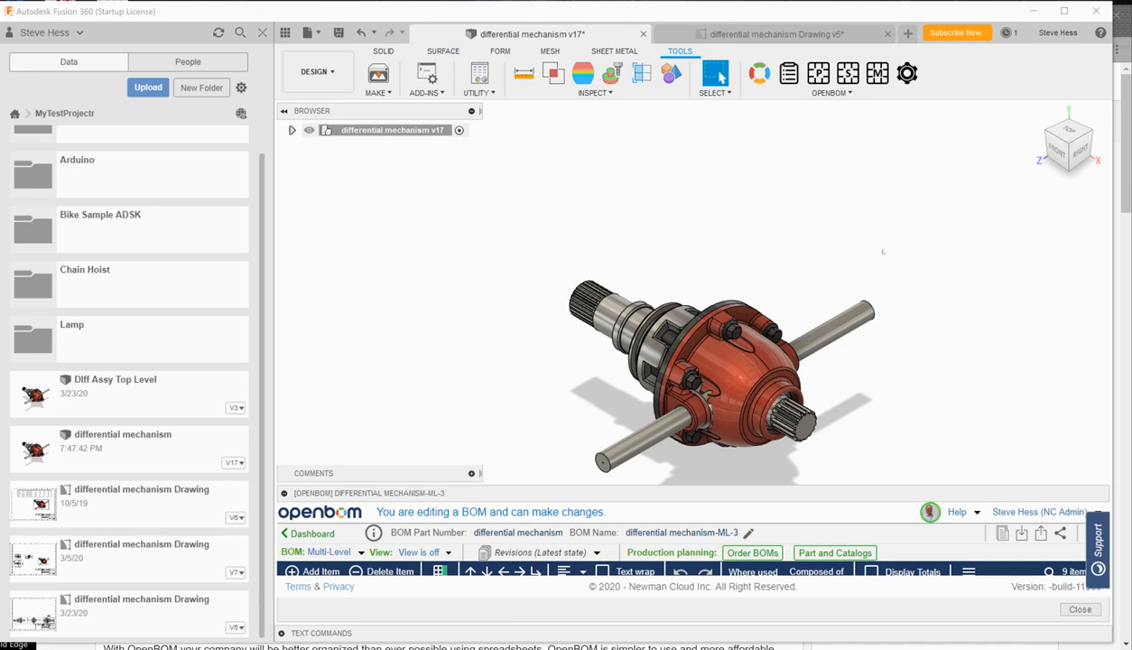
mouse_move(851, 219)
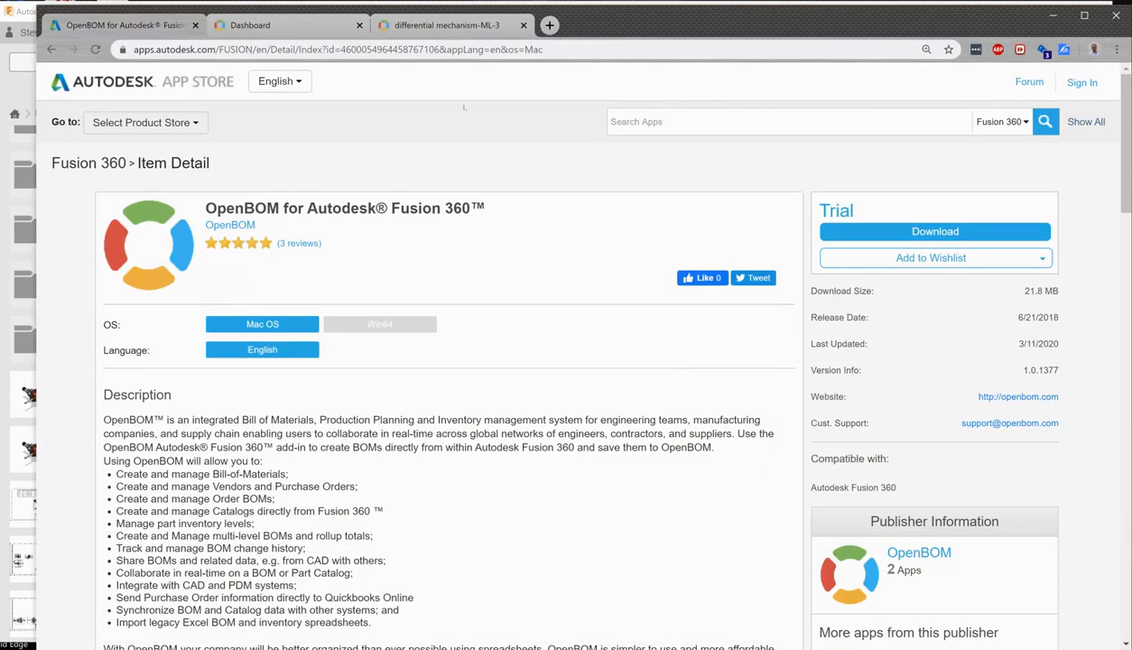
Leave the App Store listing and bring the Fusion 360 window back
left_click(443, 26)
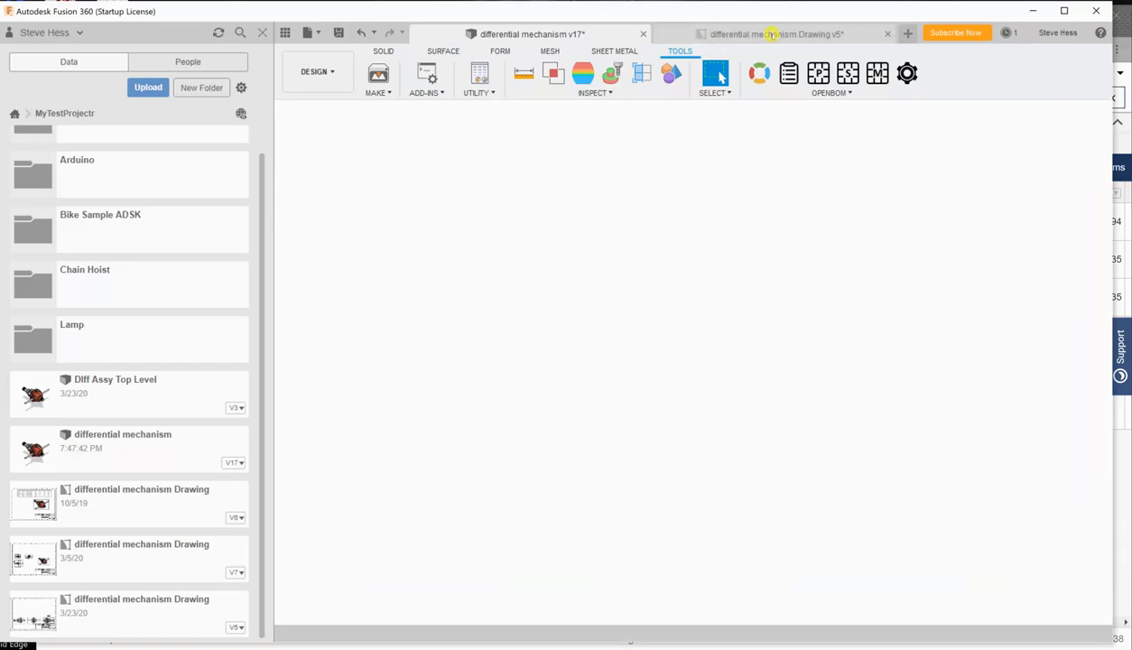
Show the differential mechanism drawing again and briefly review the OpenBOM settings
left_click(771, 32)
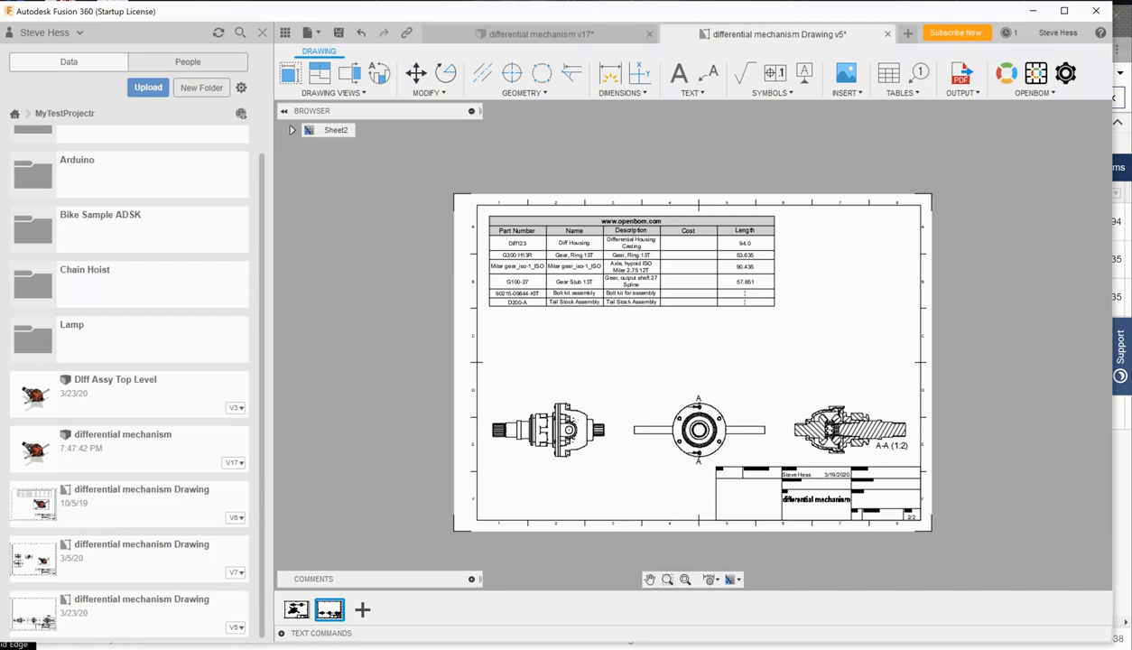
left_click(1035, 80)
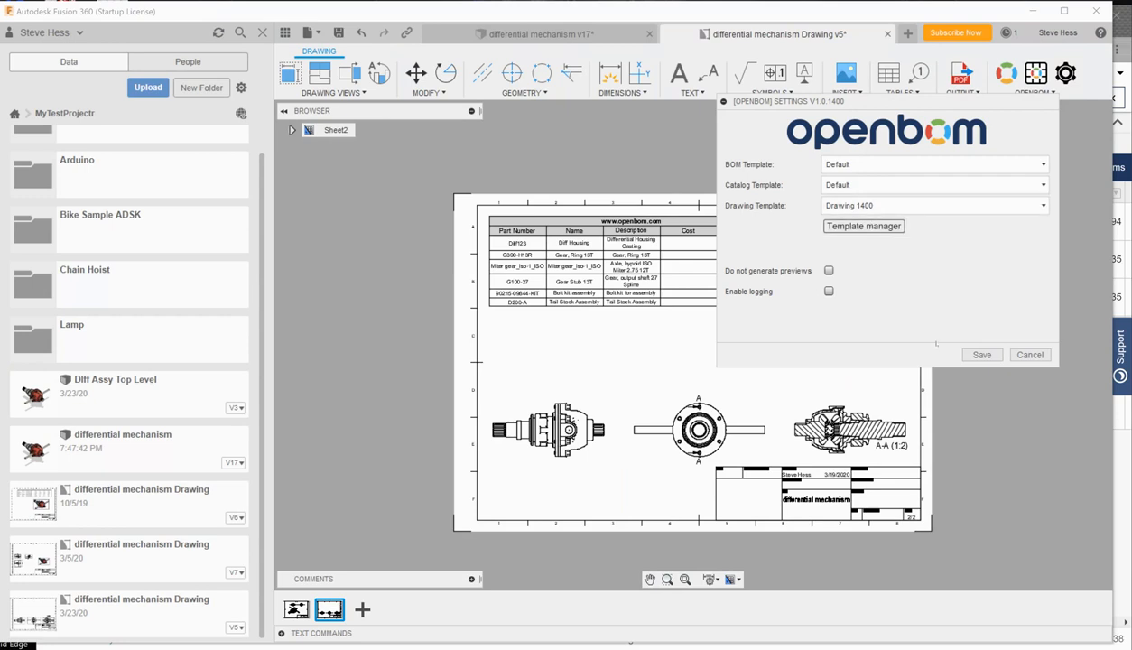
left_click(982, 354)
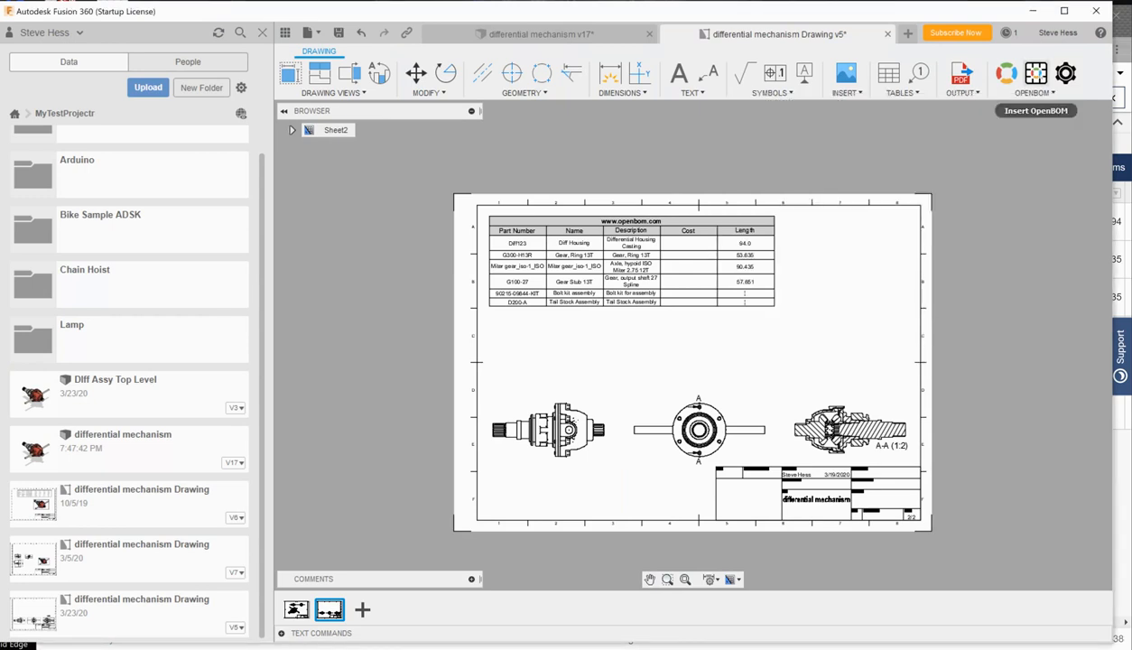